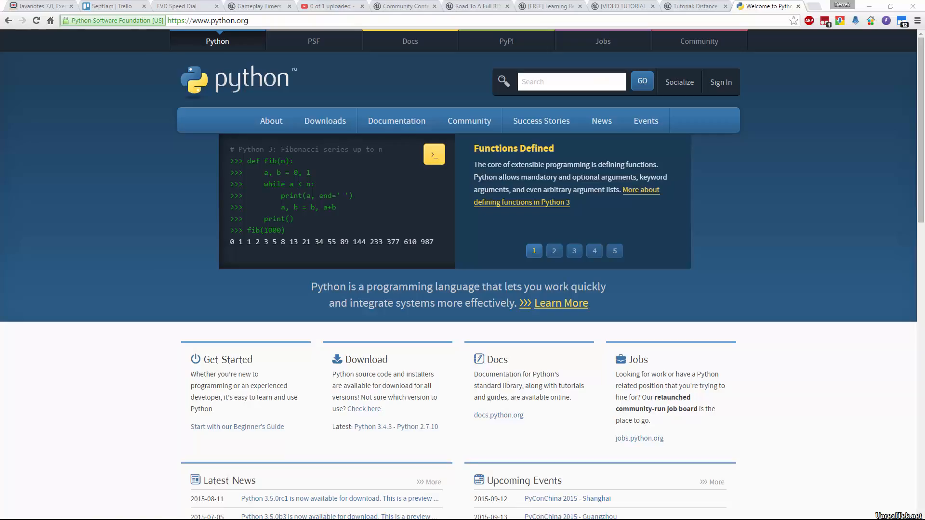
Step: Cycle repeatedly through the row of controls along the lower part of the screen
left_click(553, 251)
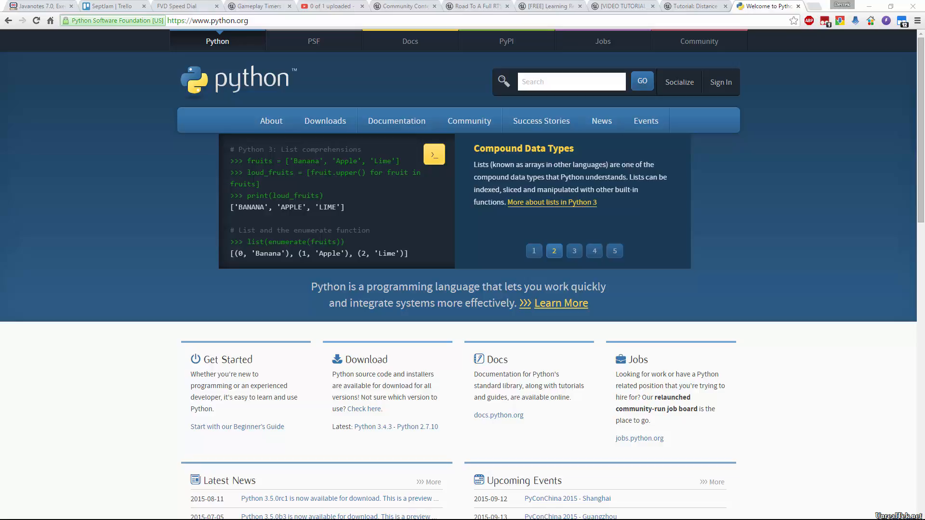
left_click(573, 251)
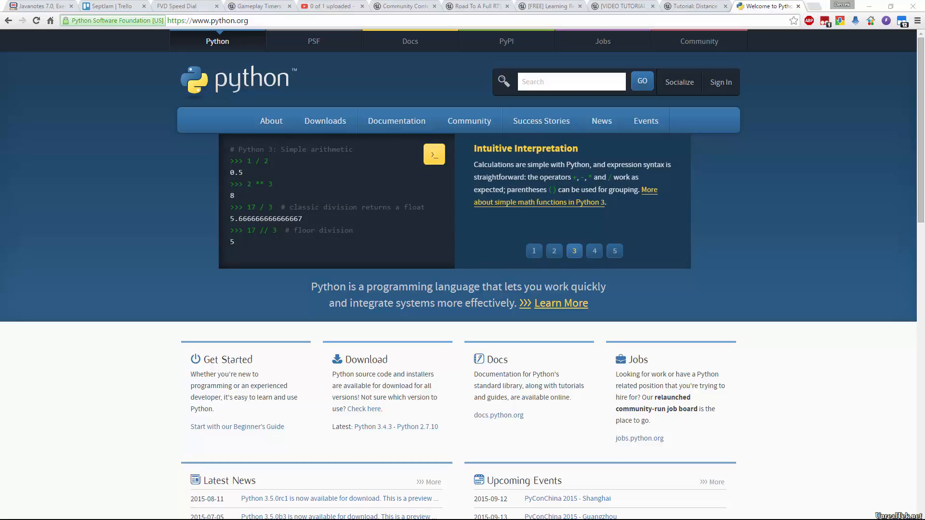
left_click(594, 250)
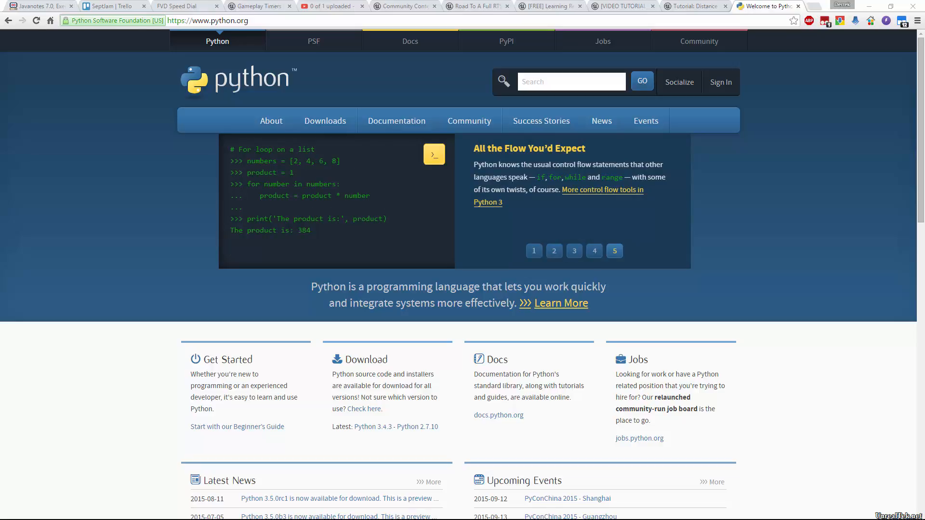
left_click(533, 250)
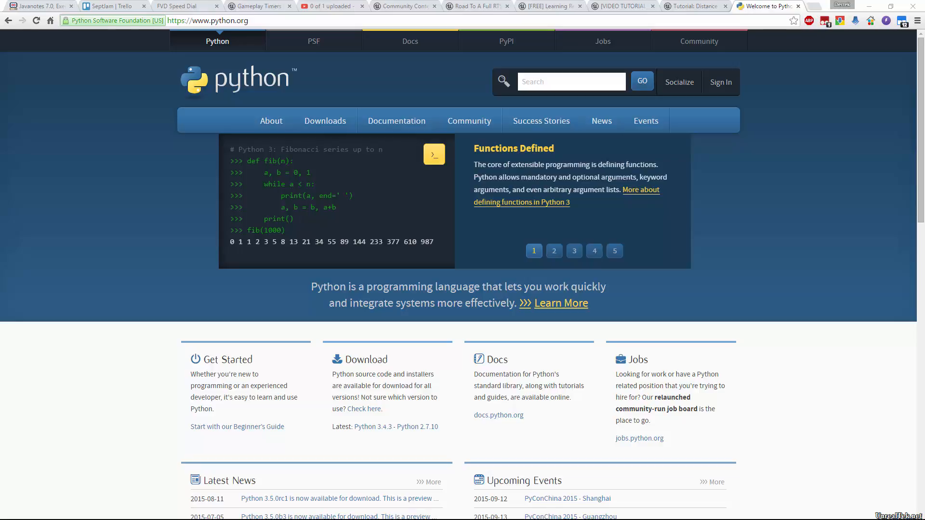
left_click(554, 250)
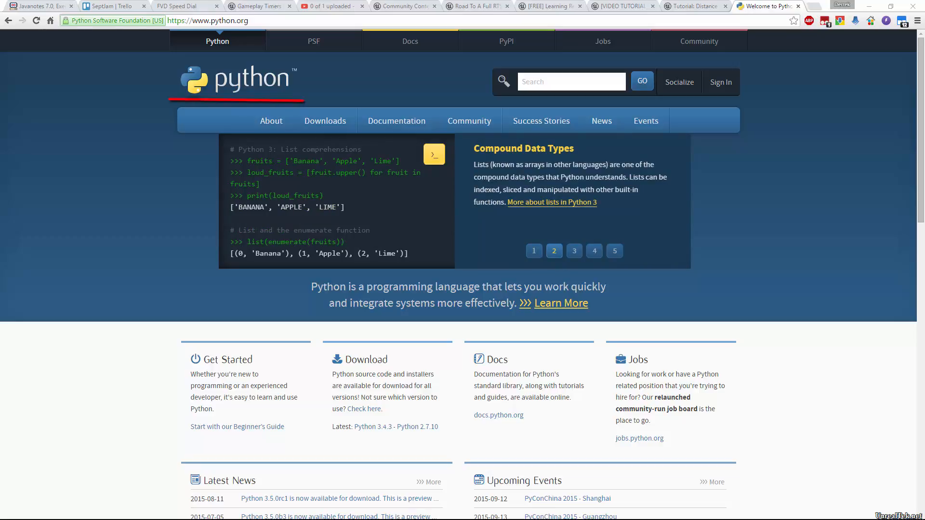
left_click(573, 251)
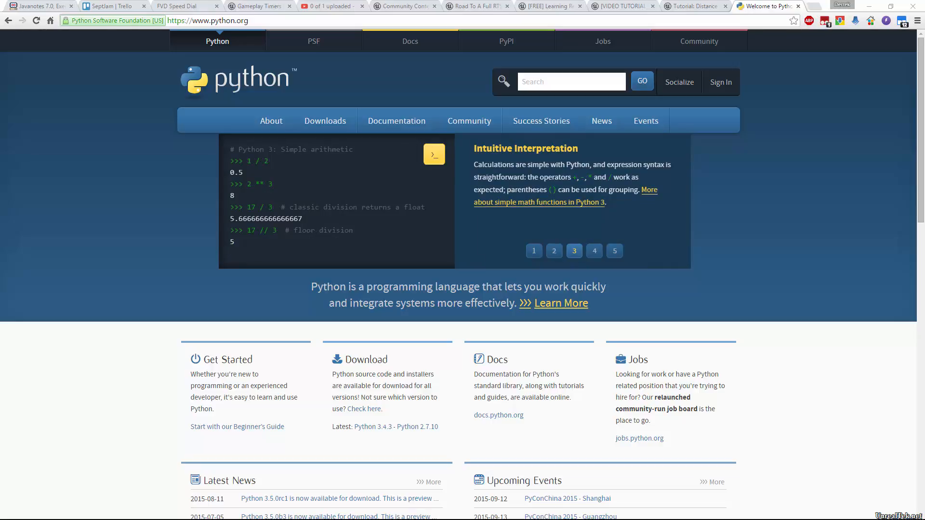
left_click(594, 250)
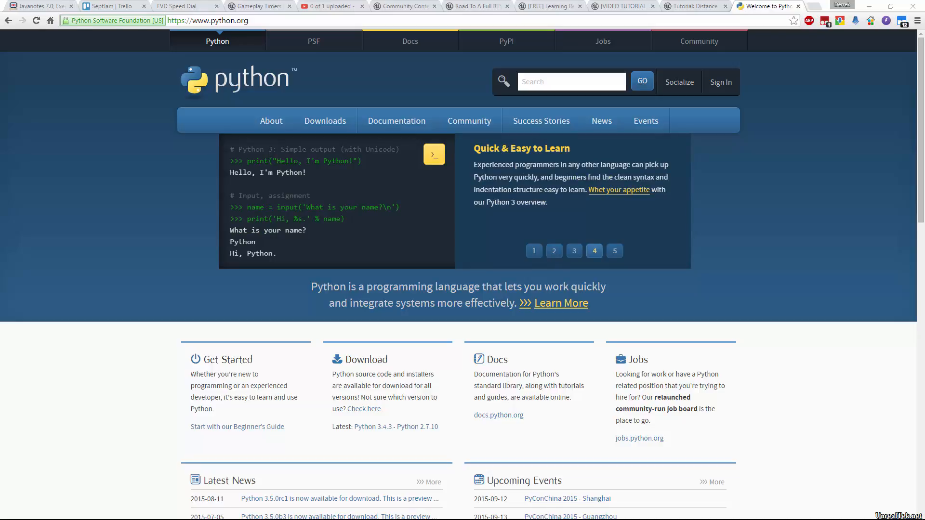
left_click(614, 251)
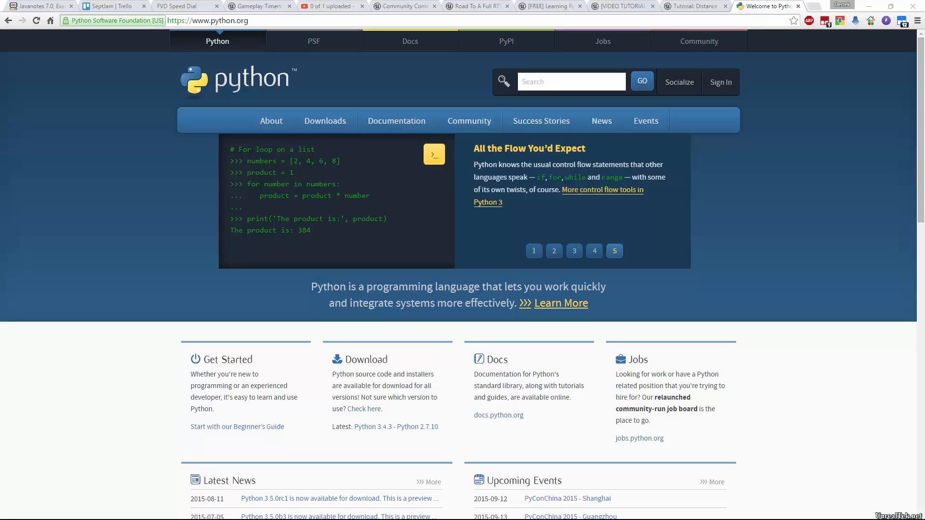
left_click(533, 250)
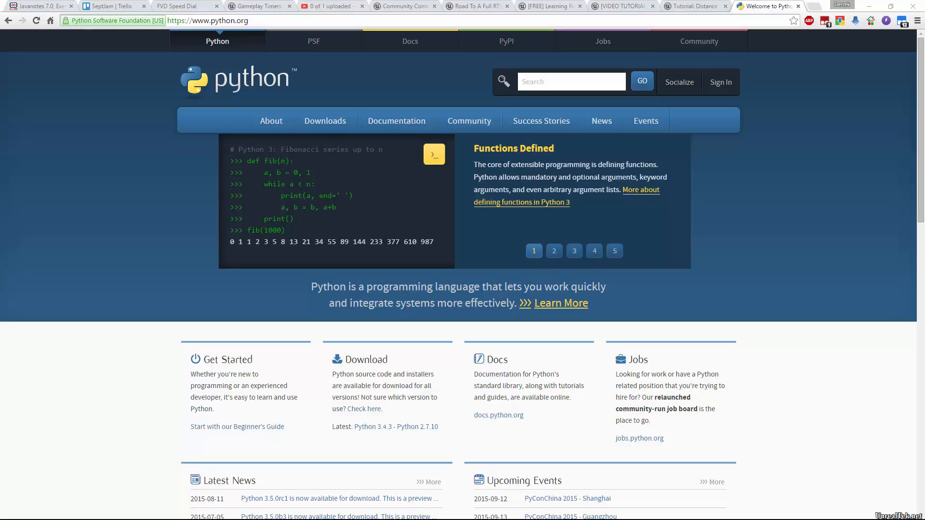
left_click(554, 251)
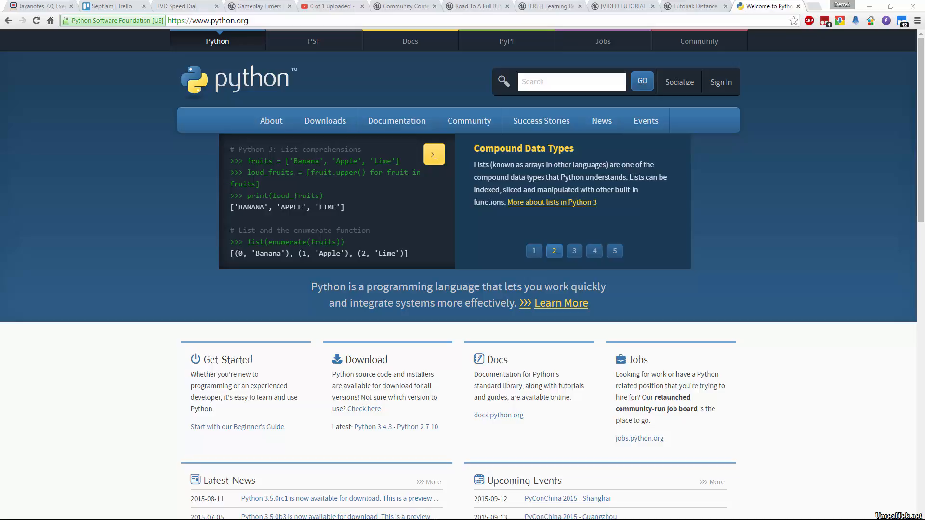
left_click(573, 251)
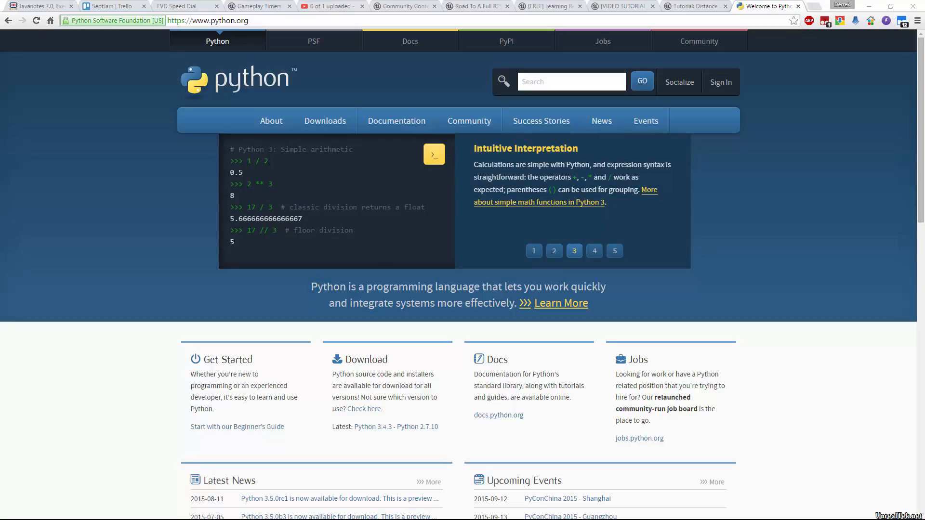
left_click(594, 250)
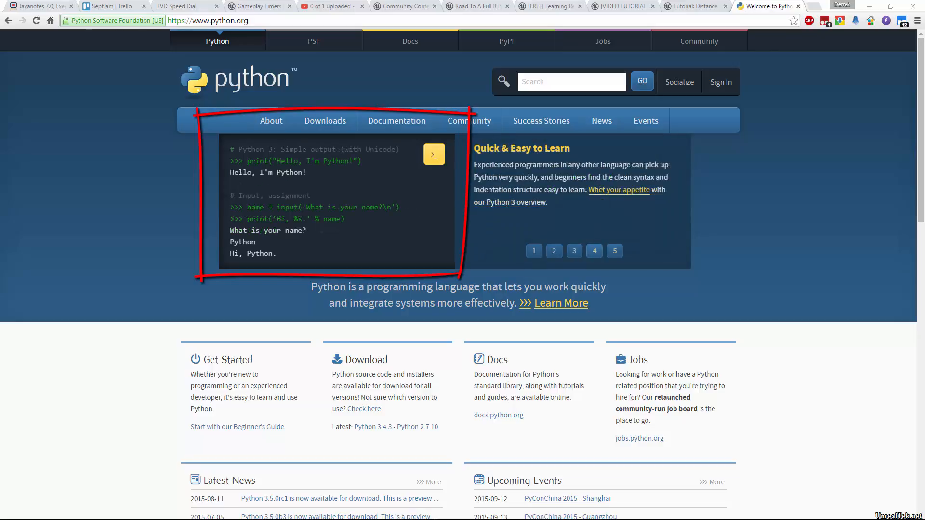
left_click(554, 251)
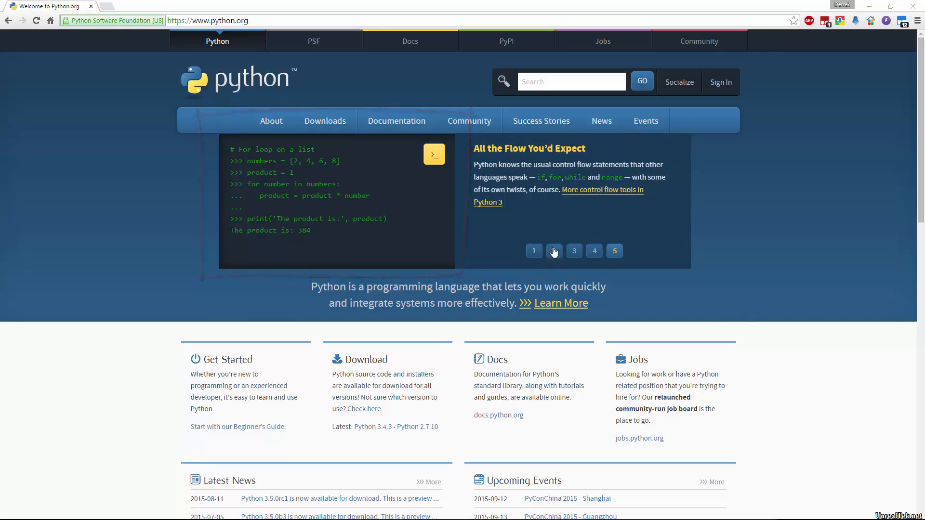
left_click(554, 250)
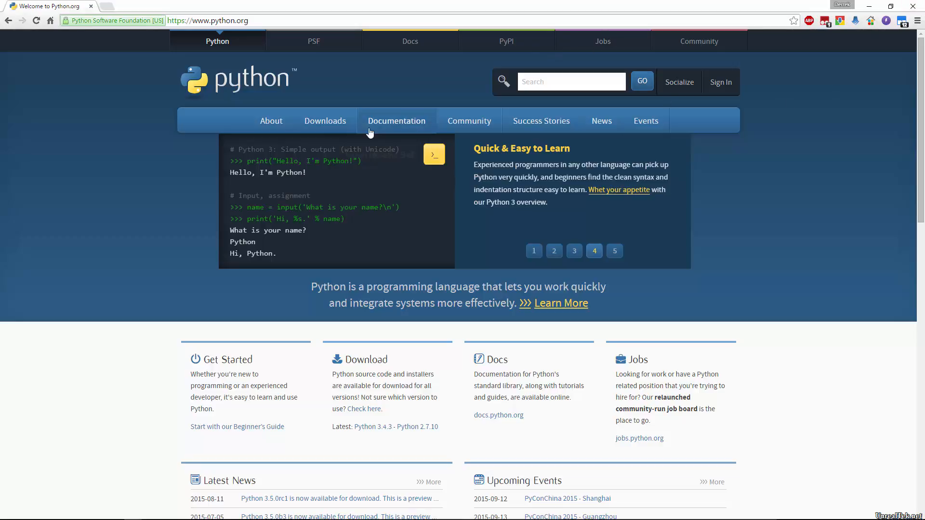
double_click(267, 171)
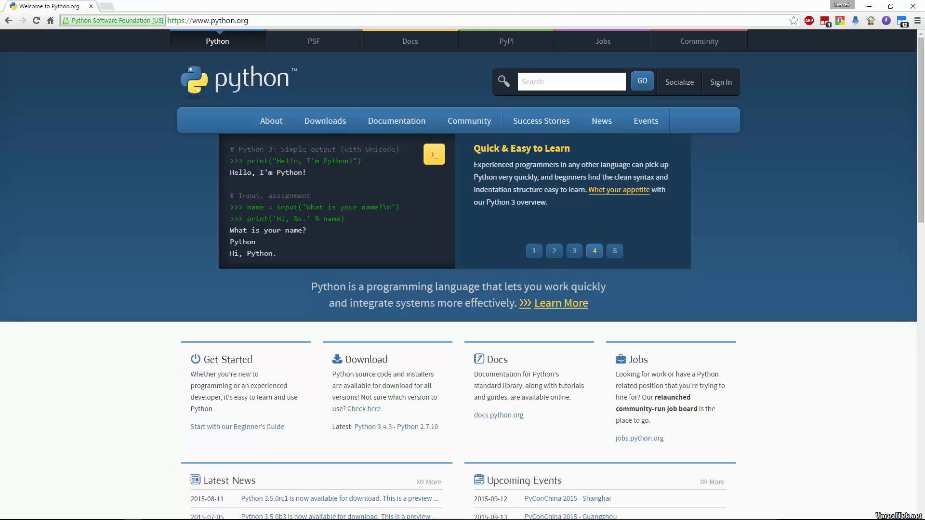
left_click(615, 250)
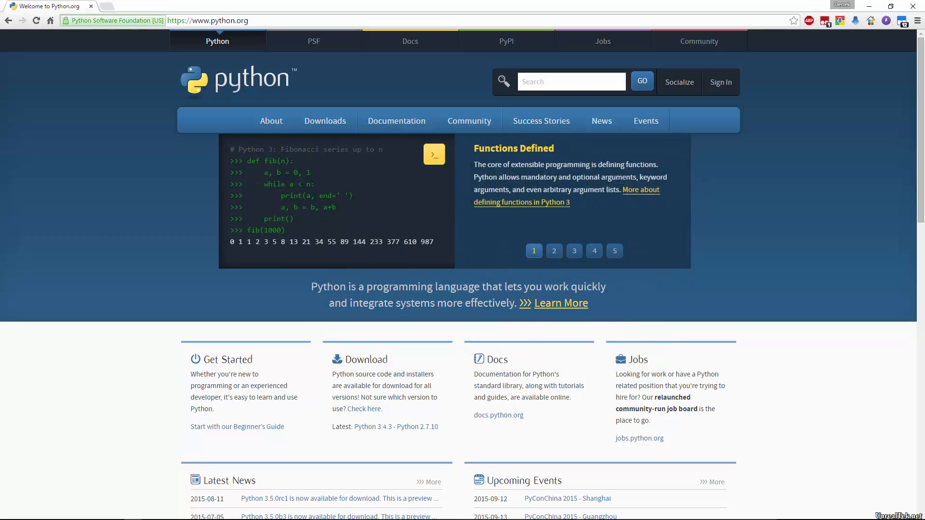
mouse_move(190, 207)
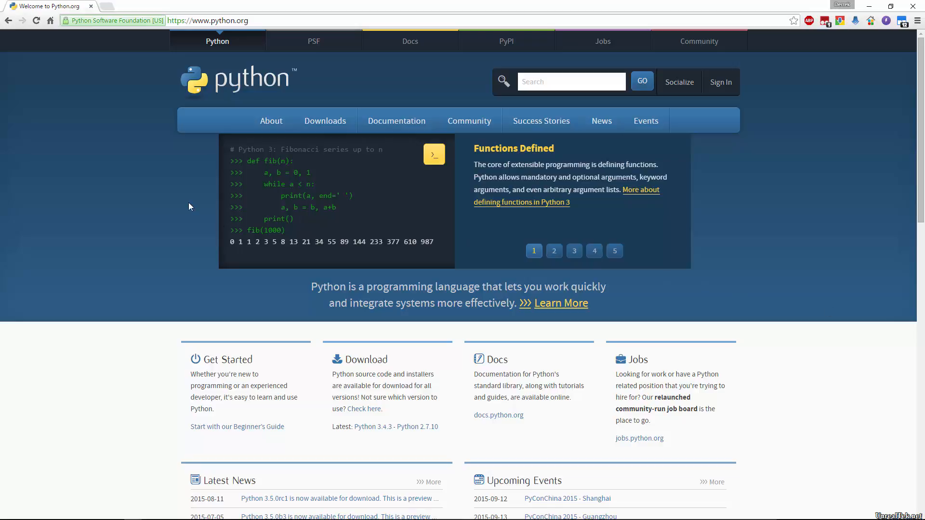
Step: Go to the python.org Downloads page and download the Python 2.7.10 installer
left_click(207, 20)
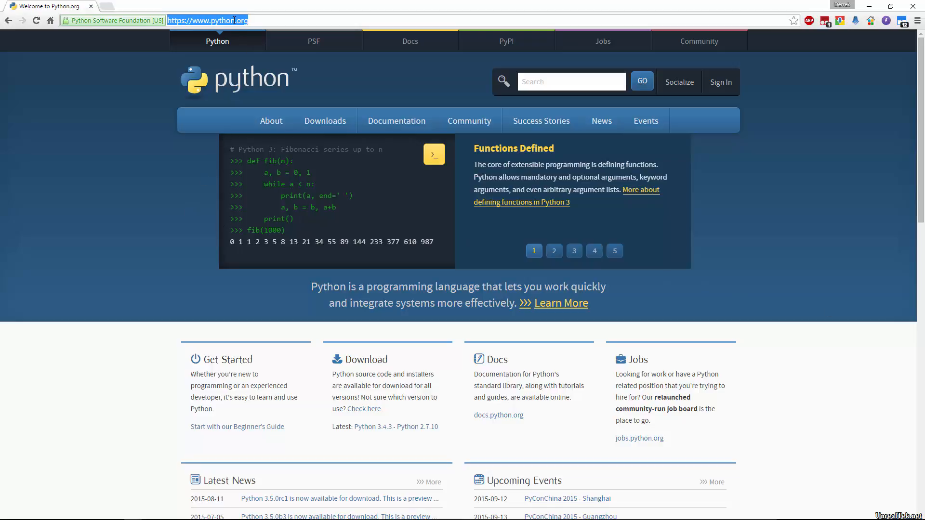
left_click(324, 121)
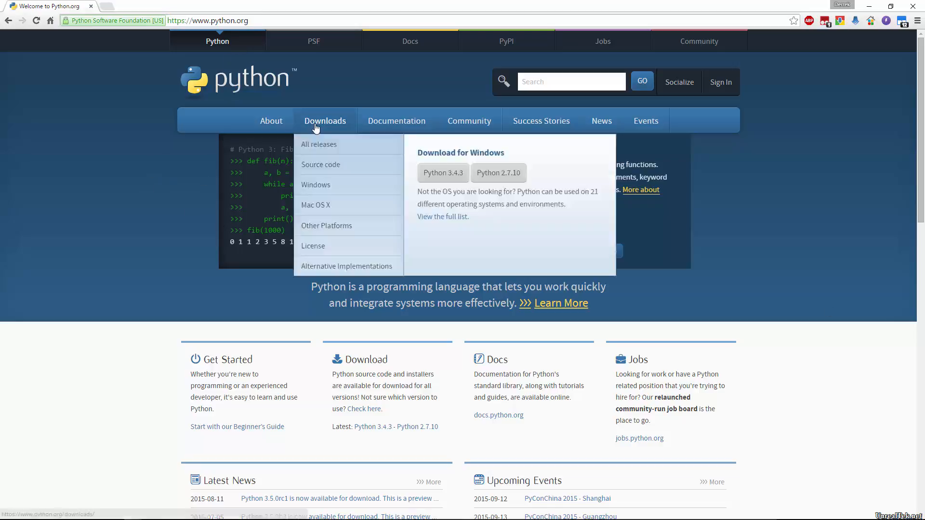
left_click(318, 144)
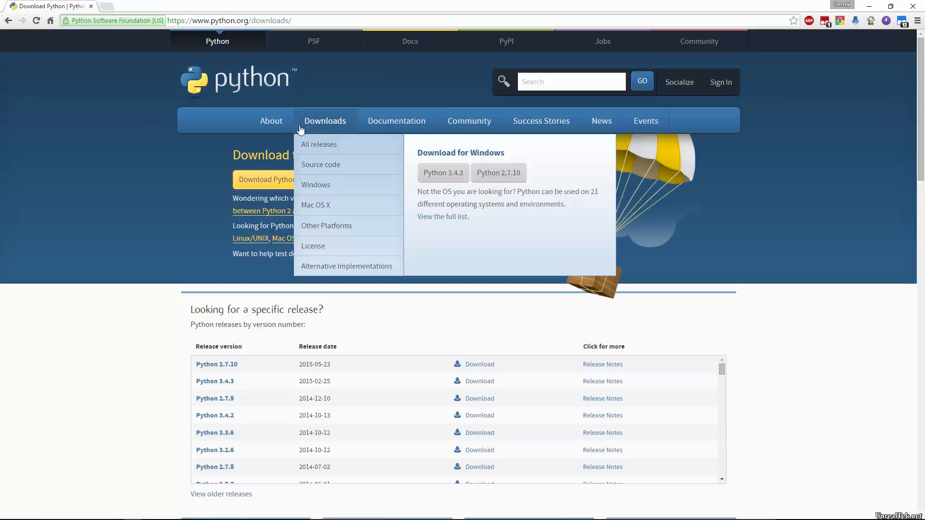
mouse_move(342, 145)
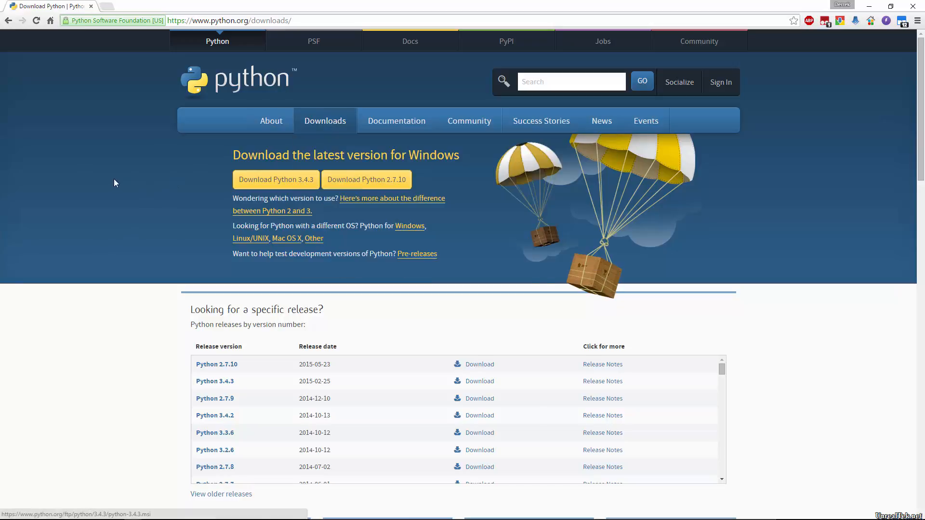
mouse_move(268, 191)
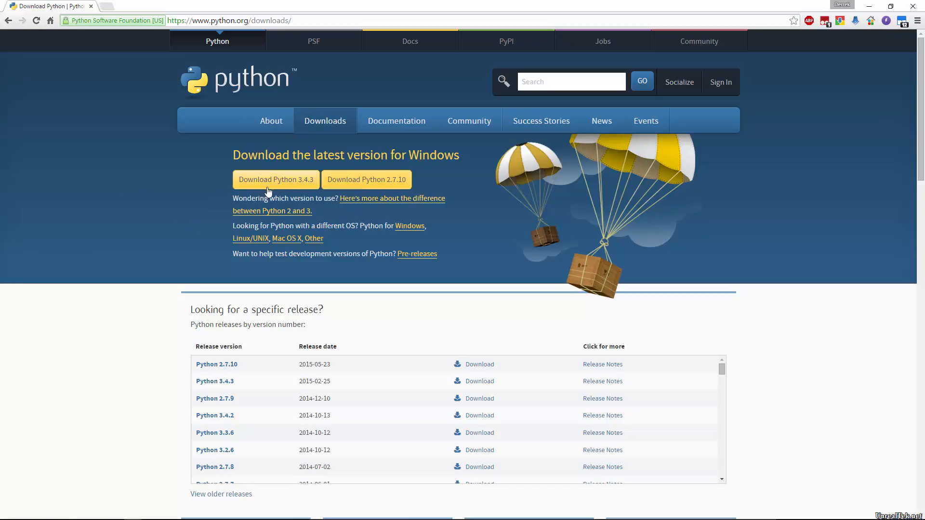
mouse_move(365, 179)
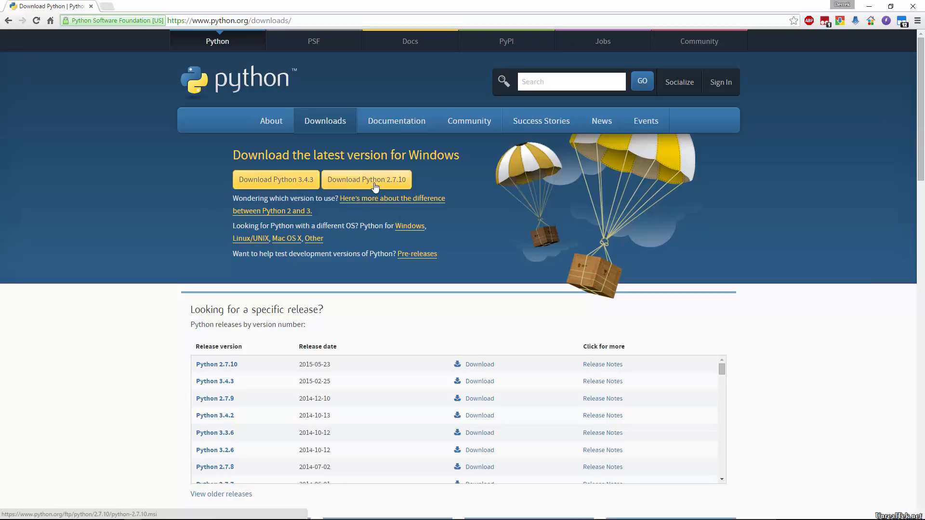
mouse_move(275, 179)
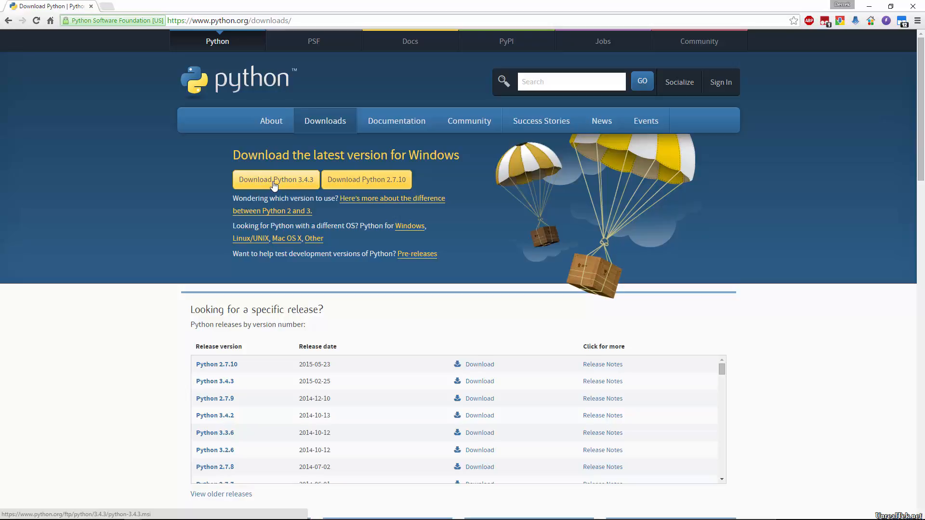
mouse_move(380, 179)
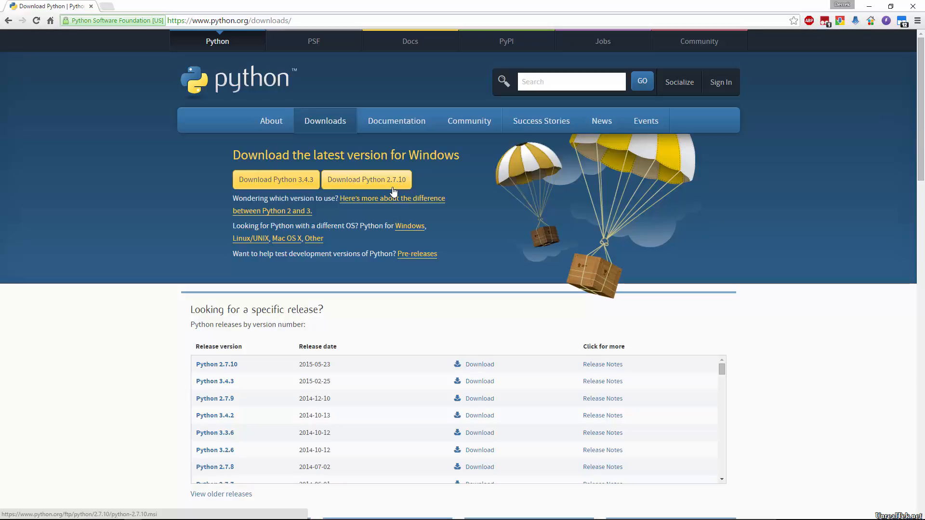
mouse_move(382, 182)
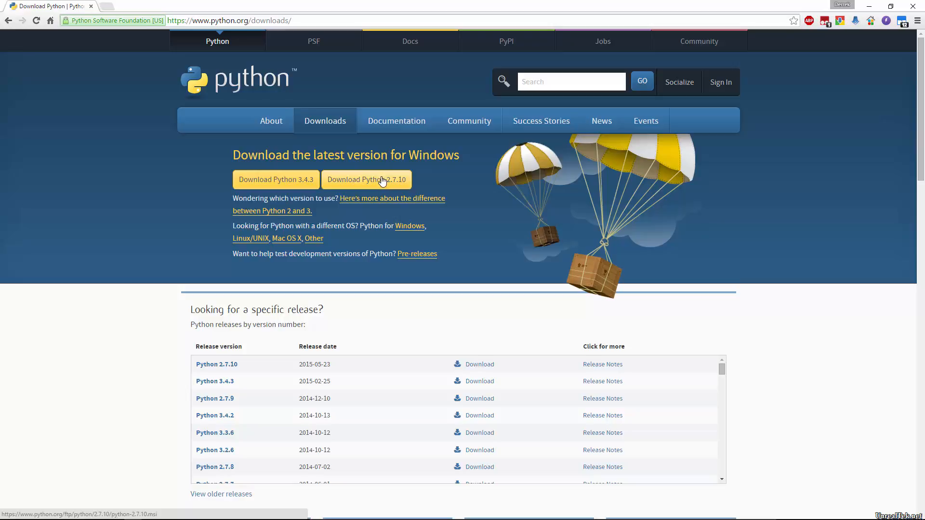
left_click(366, 179)
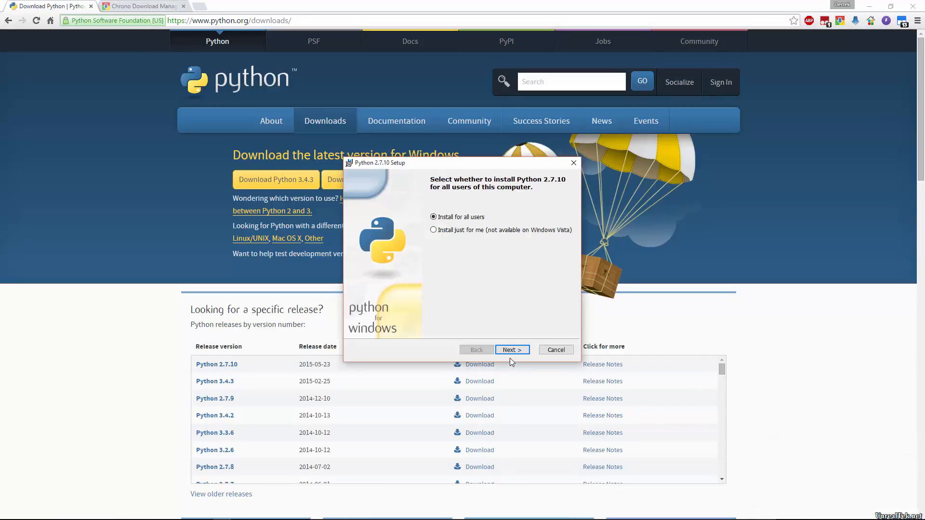
Step: Install Python 2.7.10 for all users into C:\Python27\ with default features, then finish
left_click(512, 349)
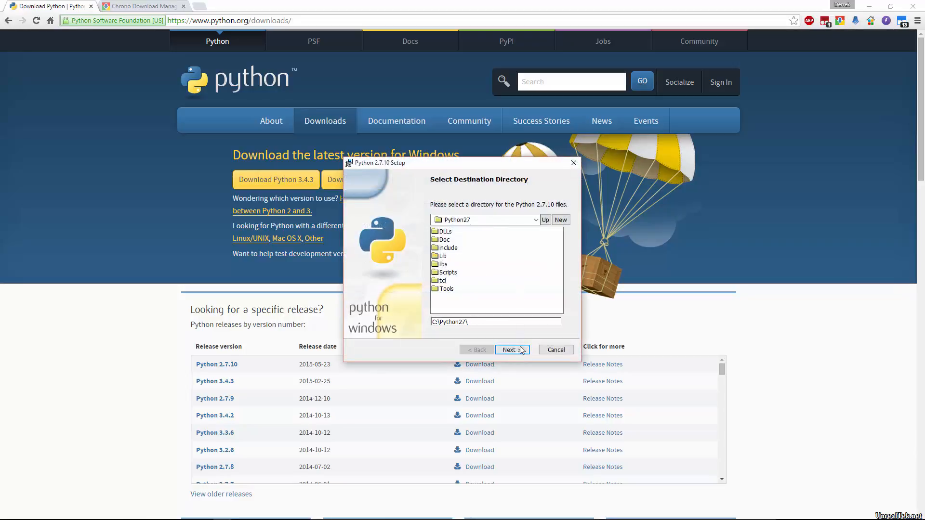
left_click(510, 349)
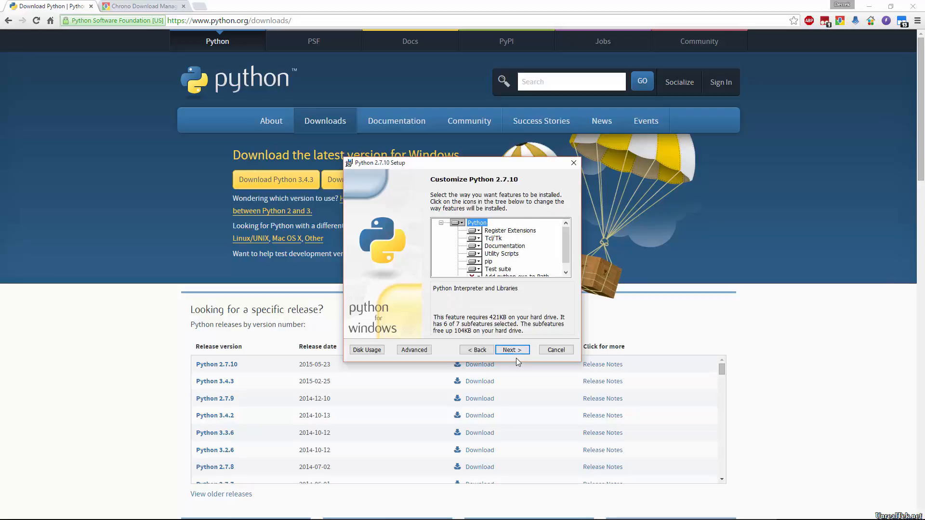
left_click(511, 349)
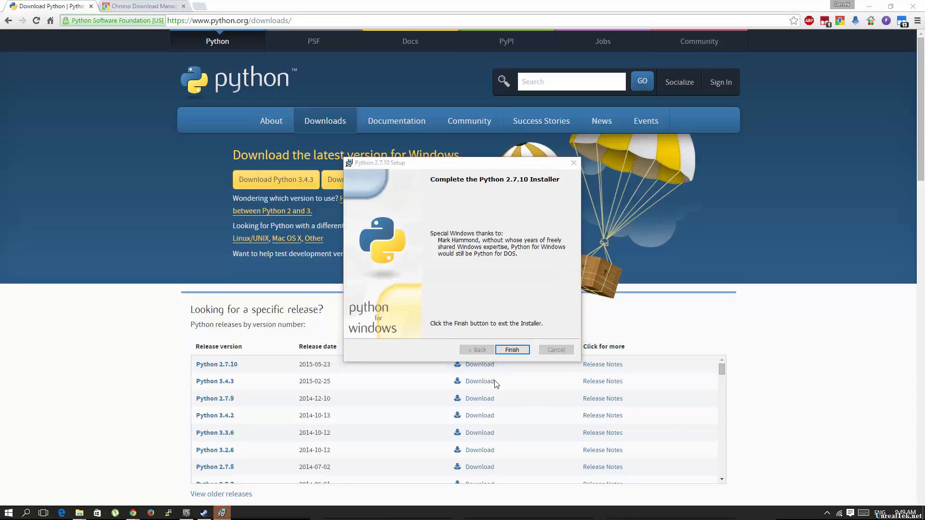
left_click(511, 350)
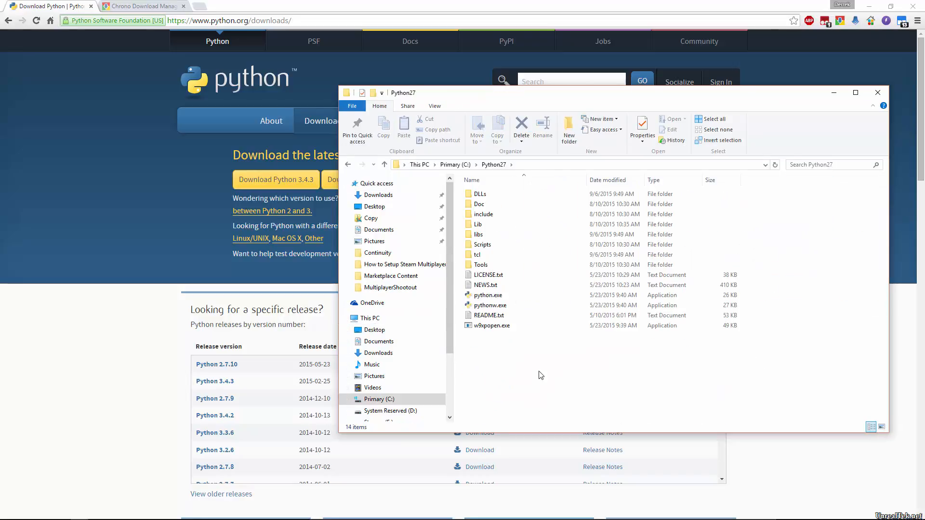
Step: Select python.exe in C:\Python27 and launch the interpreter
left_click(489, 295)
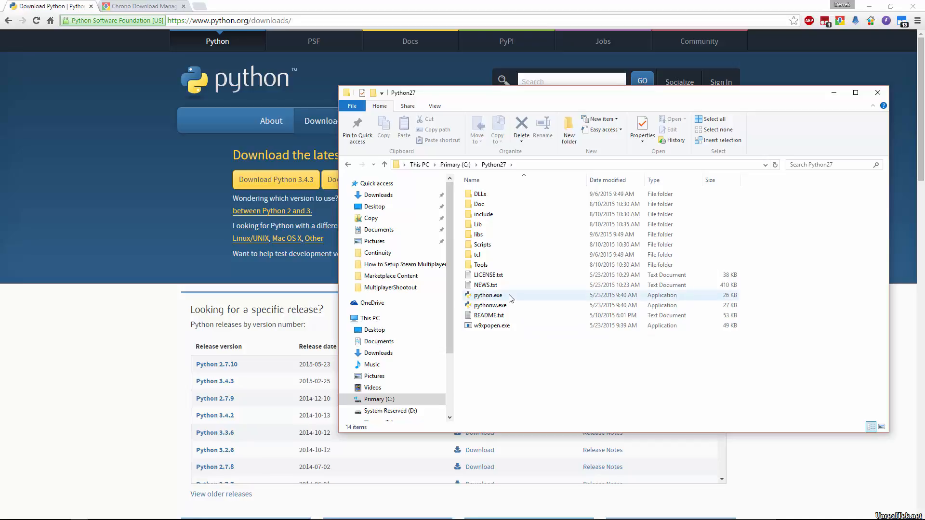
left_click(490, 305)
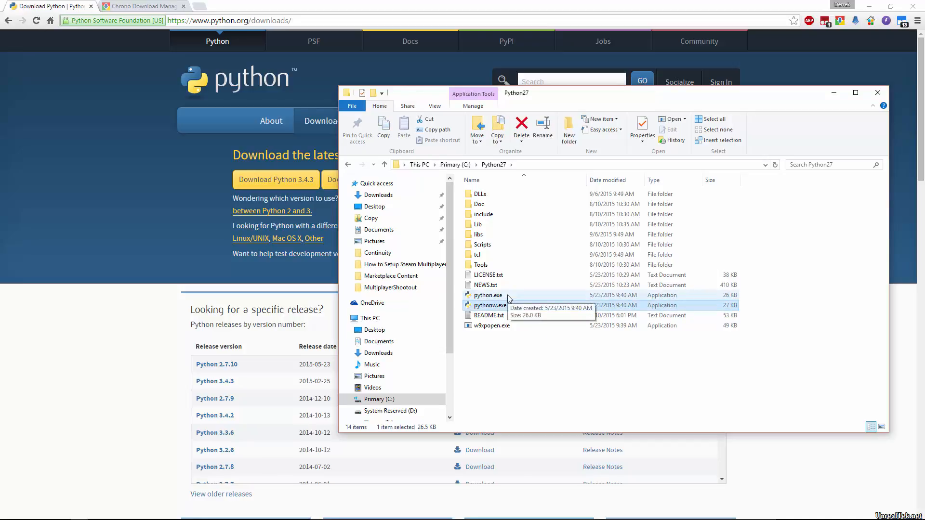
double_click(488, 295)
type("1/2")
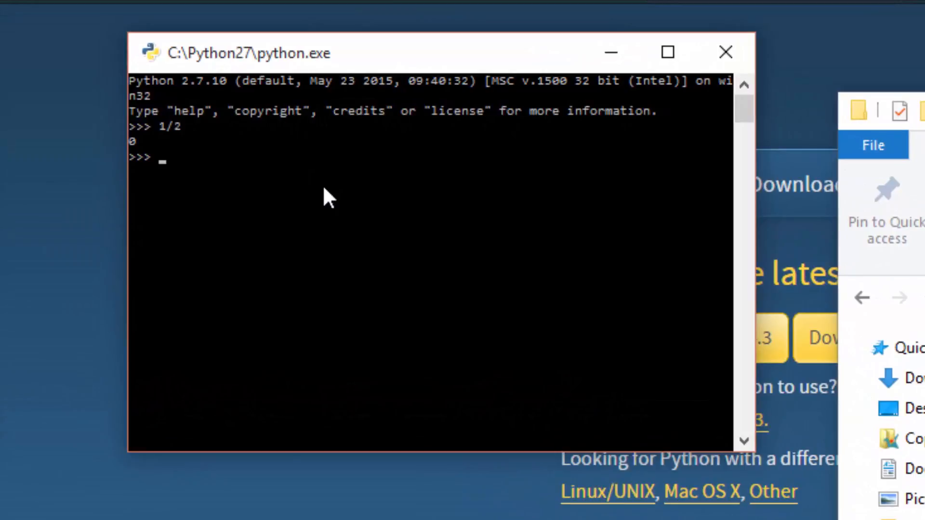
Step: Evaluate 1 + 2, try print hello, then print("hello") at the >>> prompt
type("1 + 2")
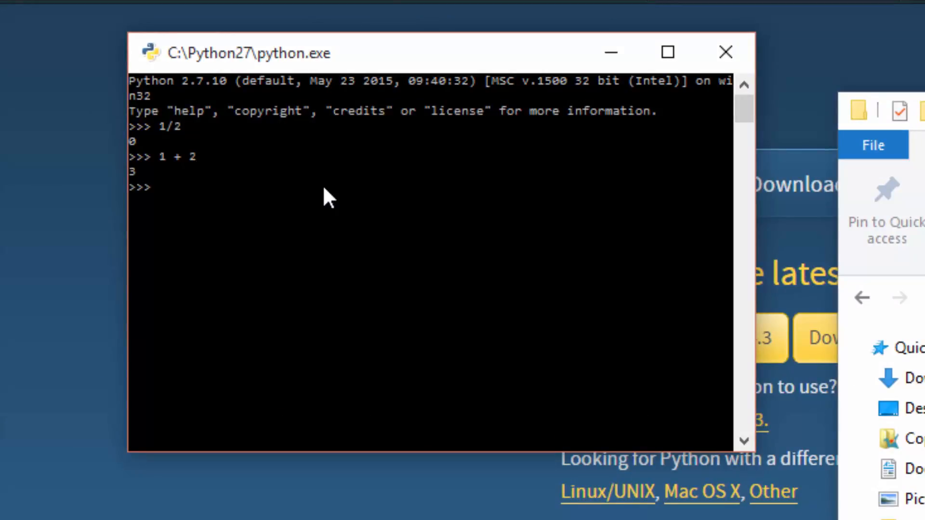
type("print hello")
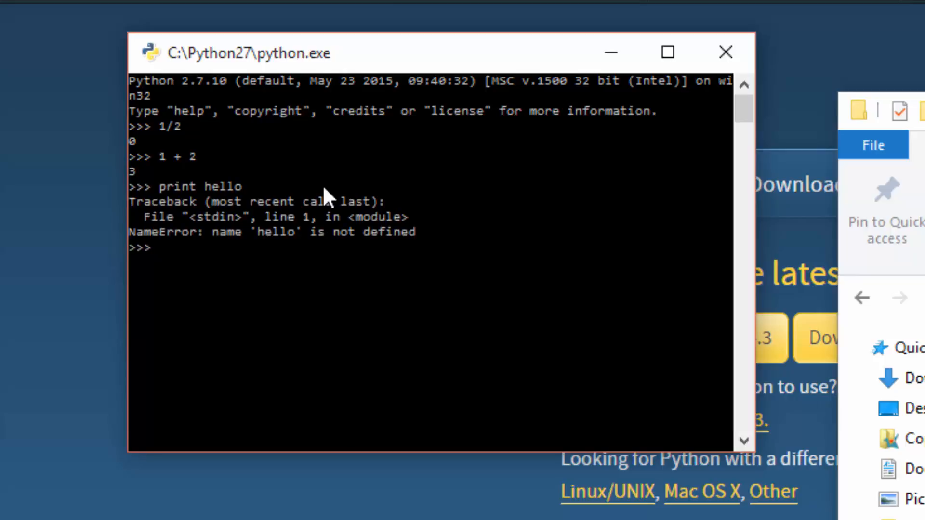
type("print(\"hello")
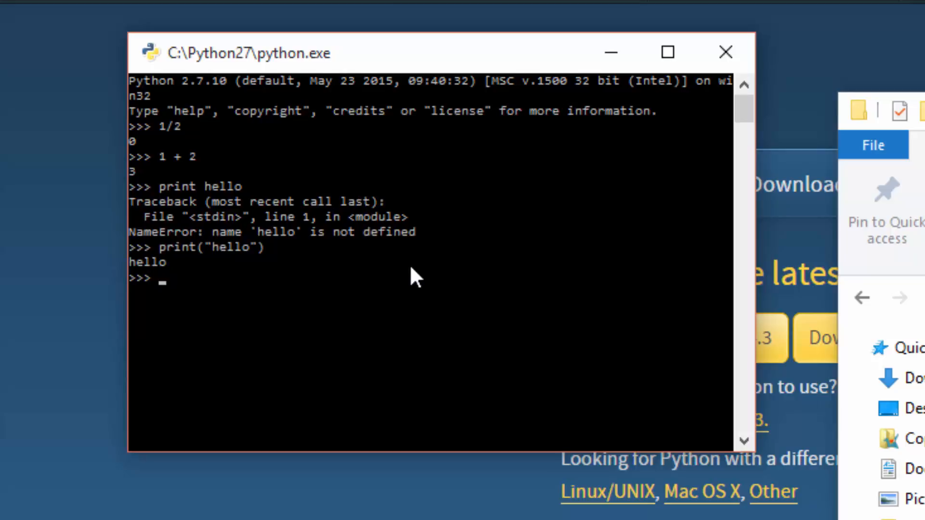
mouse_move(286, 147)
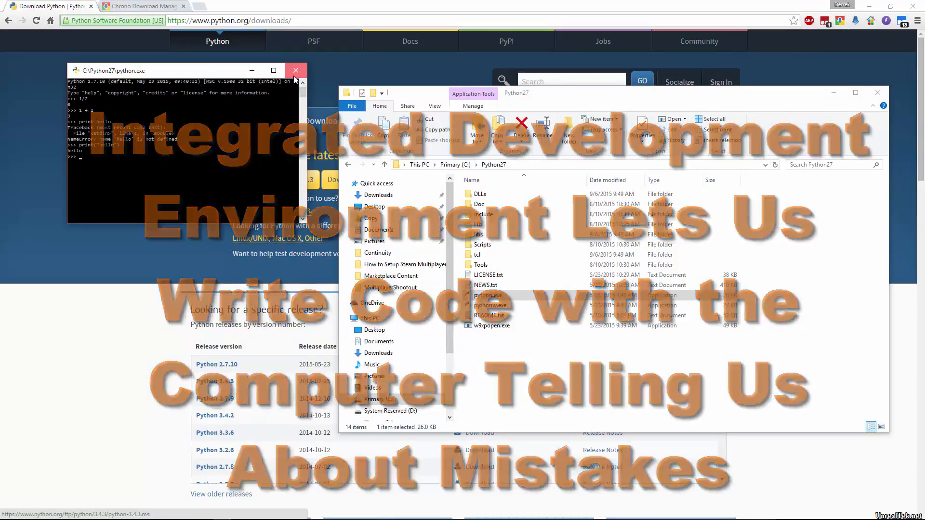
Step: Close the python.exe console, scroll the Start app list, and maximize the Python27 window
left_click(6, 512)
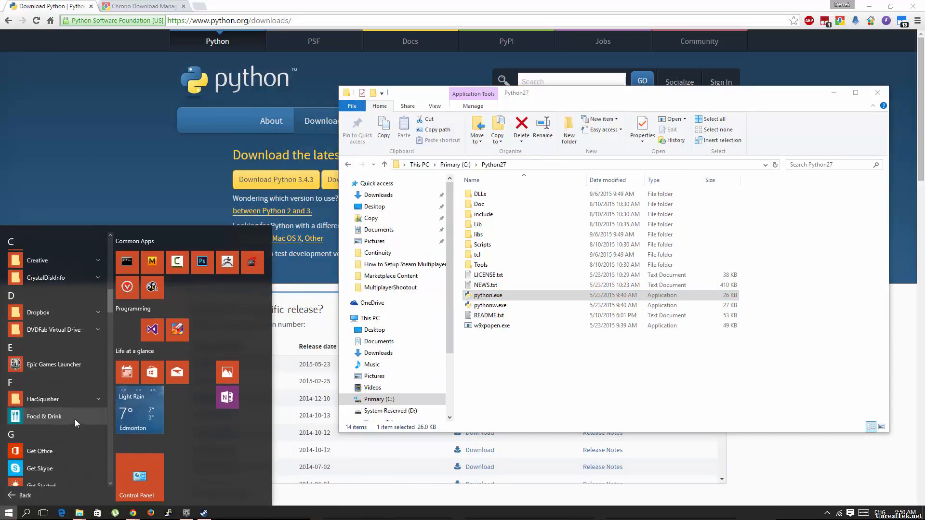
scroll("down", 3)
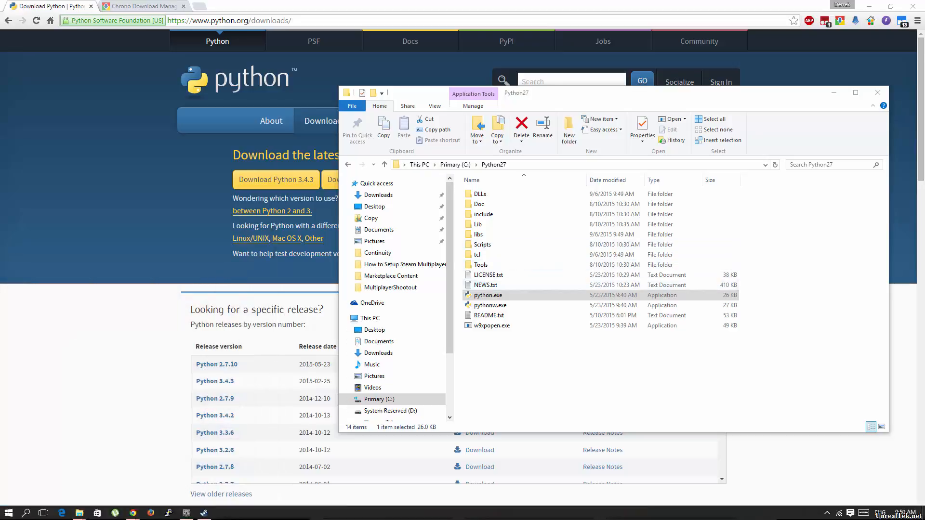
double_click(488, 295)
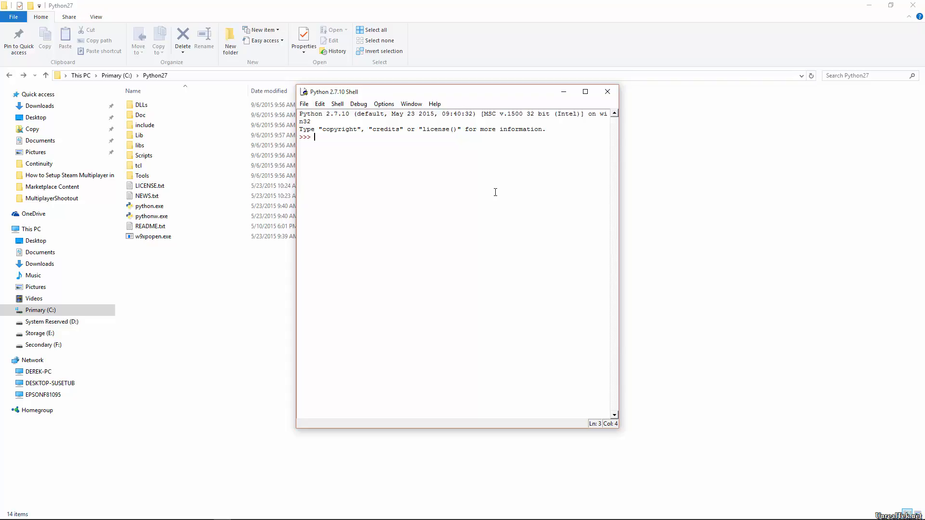
Step: Enter 2 + 5 and print('hello') at the IDLE shell prompt
left_click(358, 104)
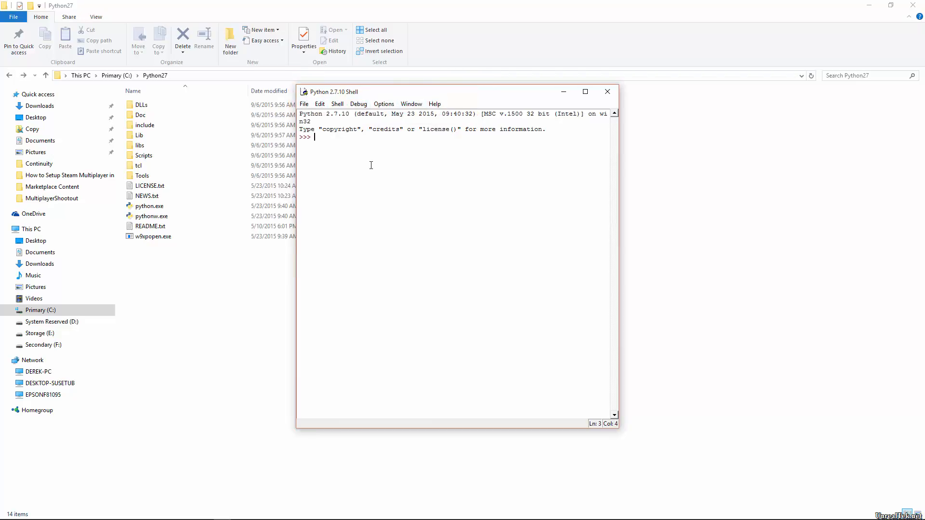
type("2 + 5")
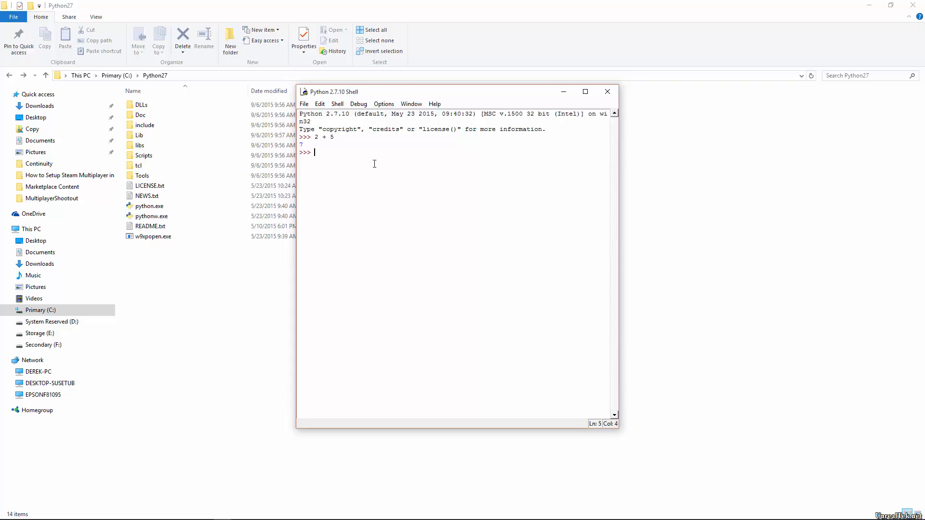
type("print('helk")
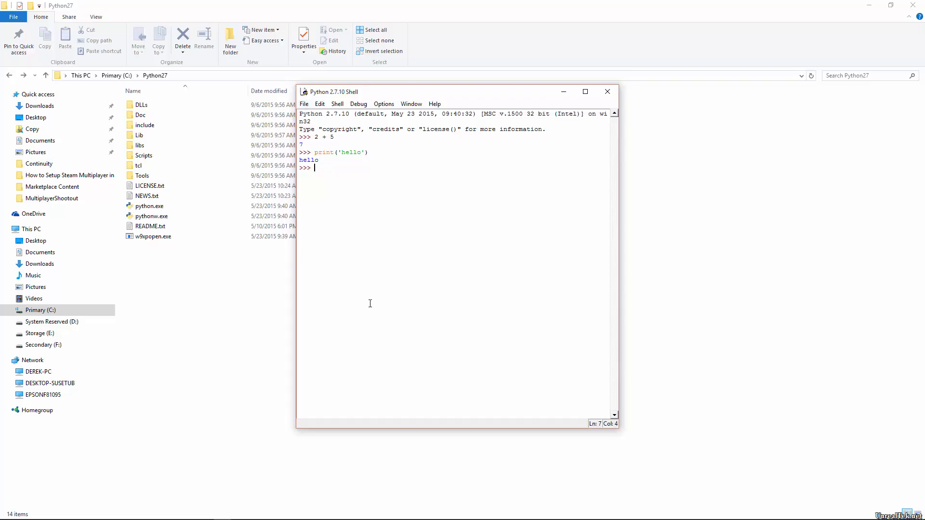
mouse_move(214, 292)
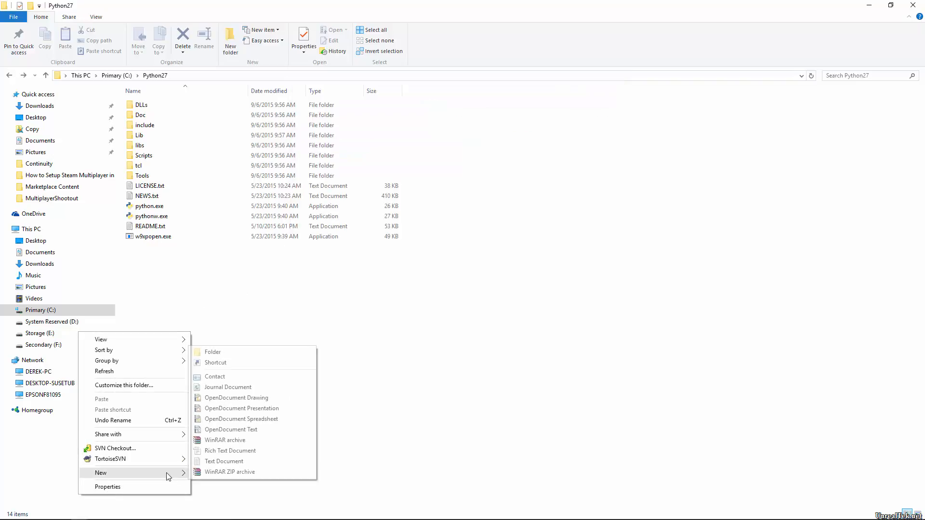
Step: Create a new file named myprogram.py in Python27 and try opening it
left_click(224, 462)
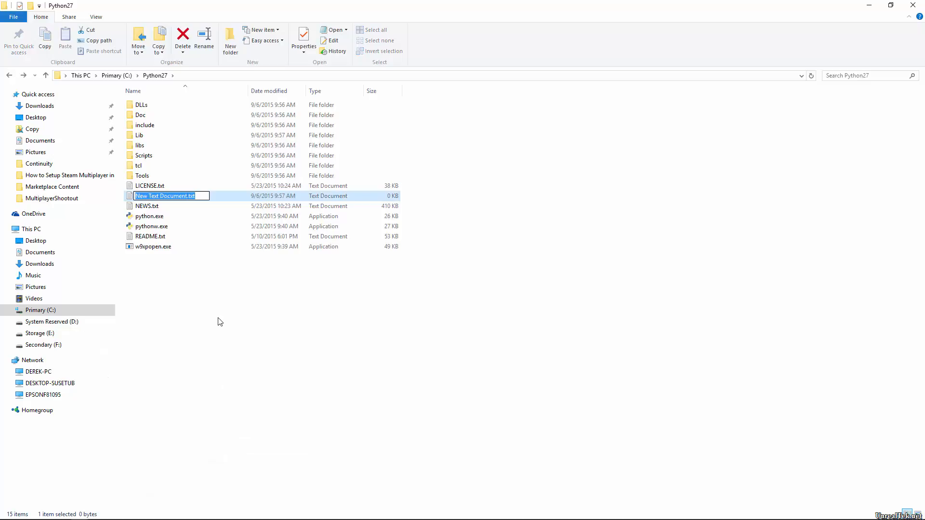
type("myprogram.py")
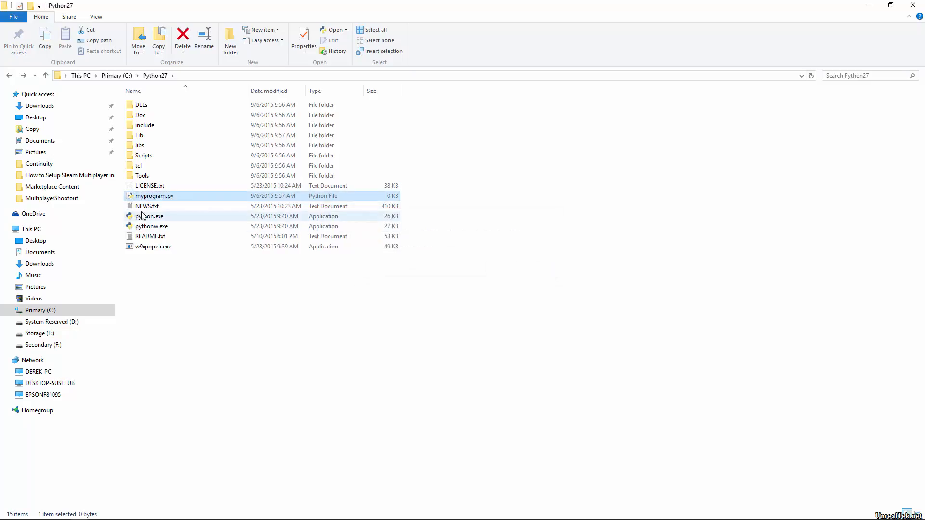
mouse_move(155, 195)
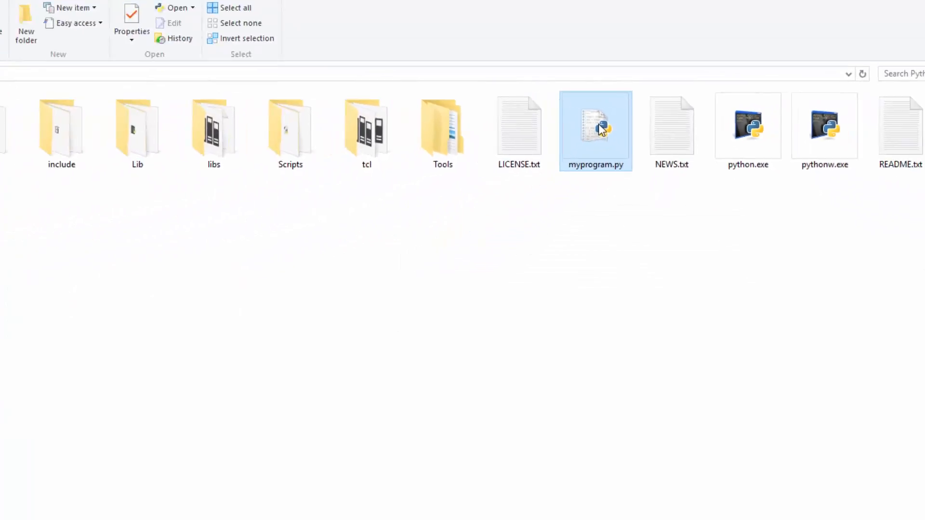
double_click(595, 127)
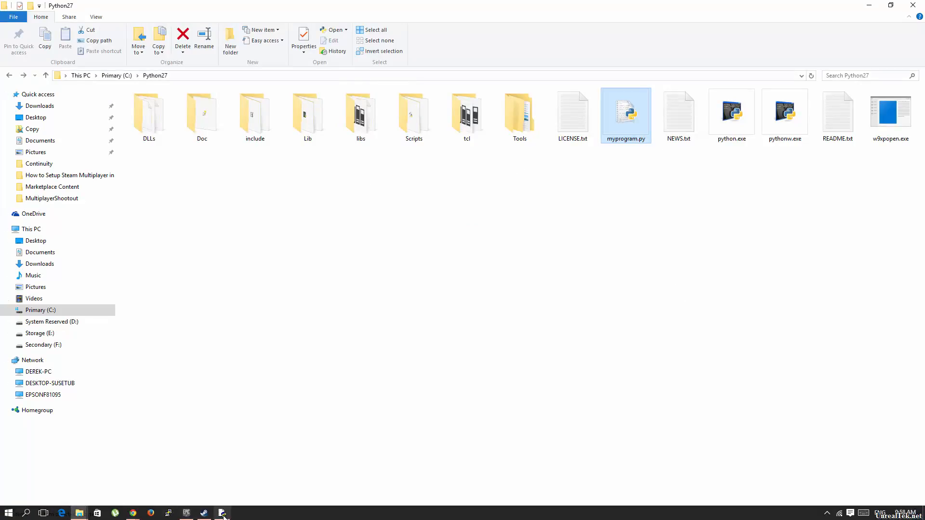
Step: Bring the IDLE shell forward and open its File > Open dialog
left_click(223, 513)
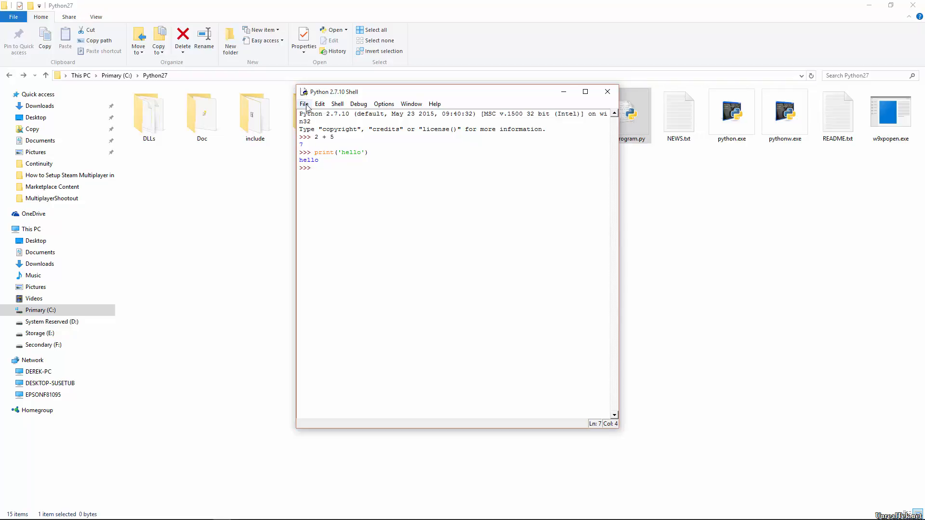
left_click(304, 105)
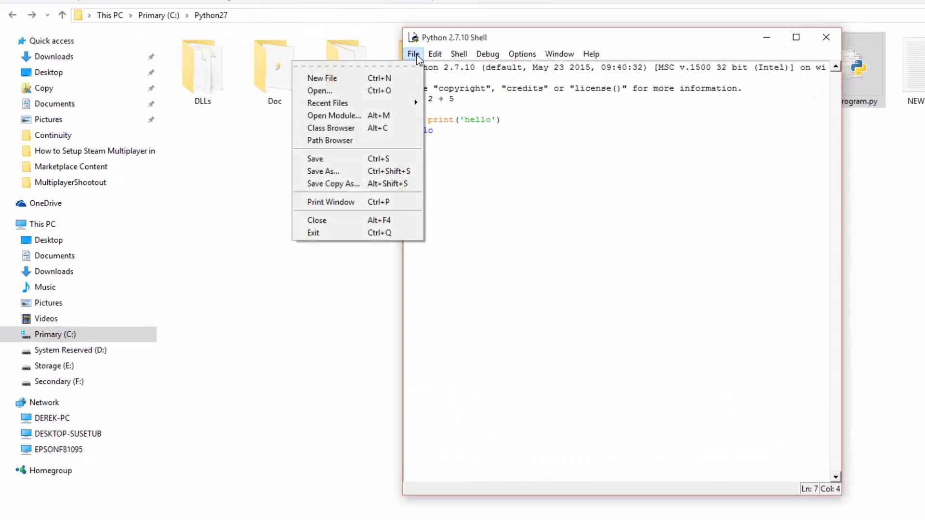
left_click(319, 91)
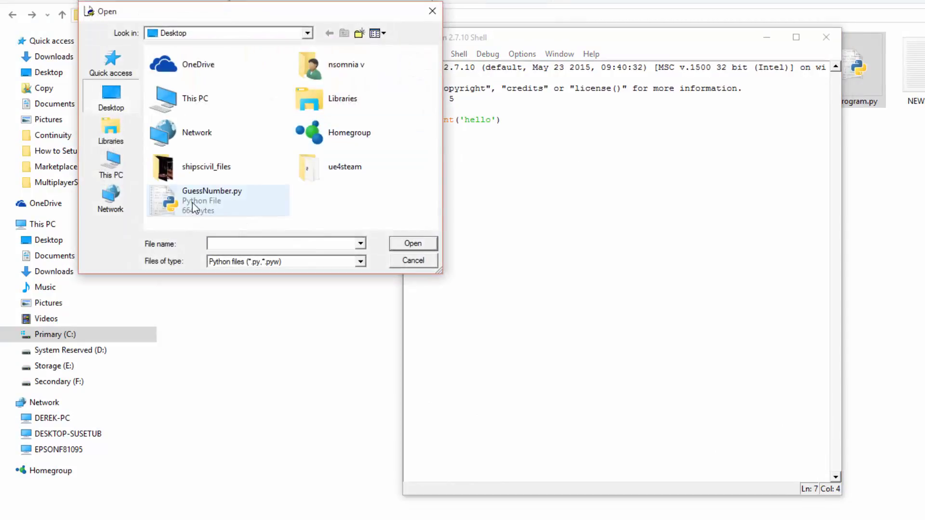
mouse_move(211, 201)
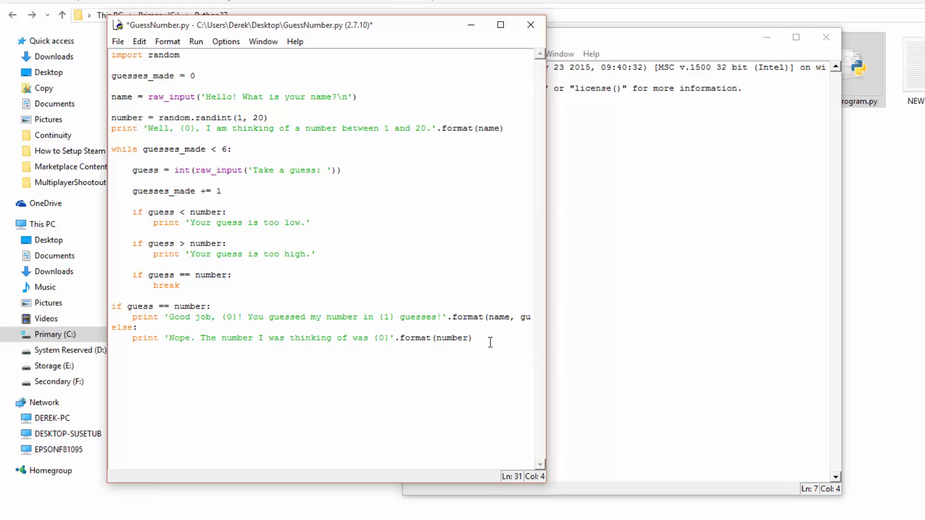
type("print")
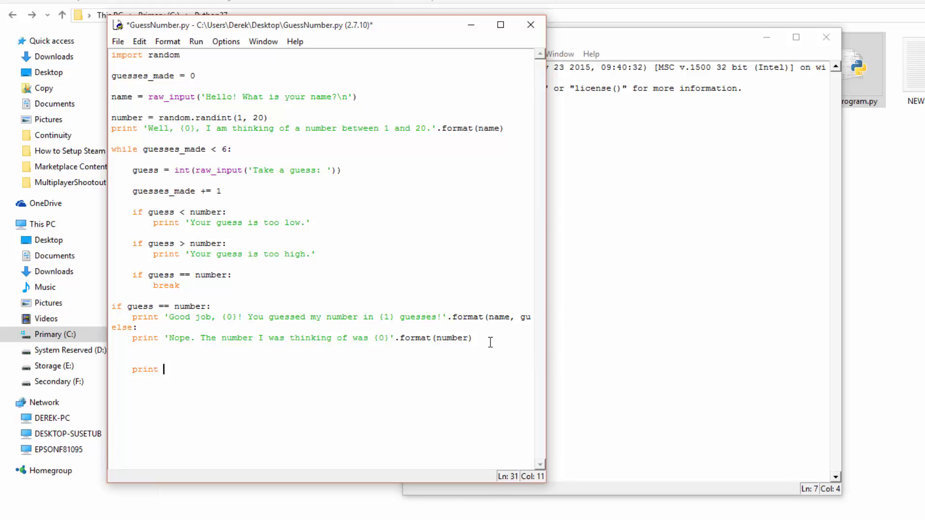
type("'something'.")
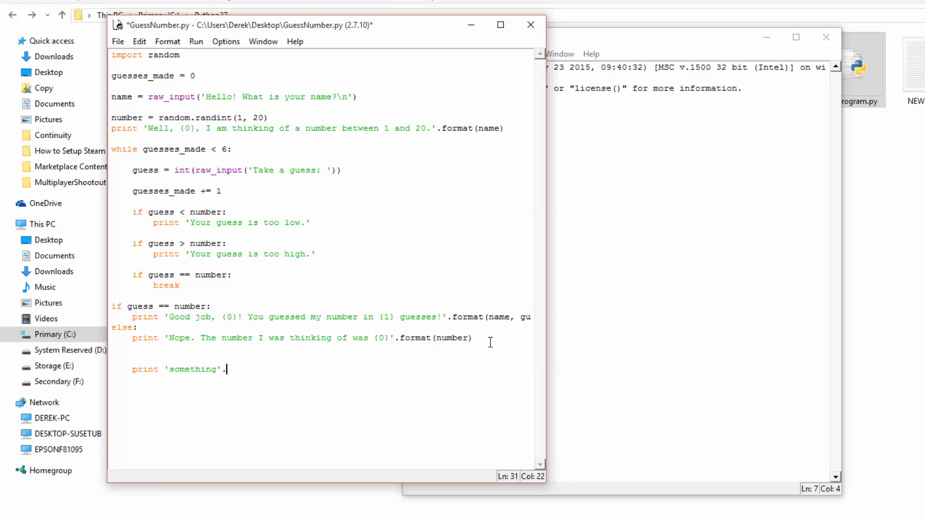
type("whatever(")
type("1 +")
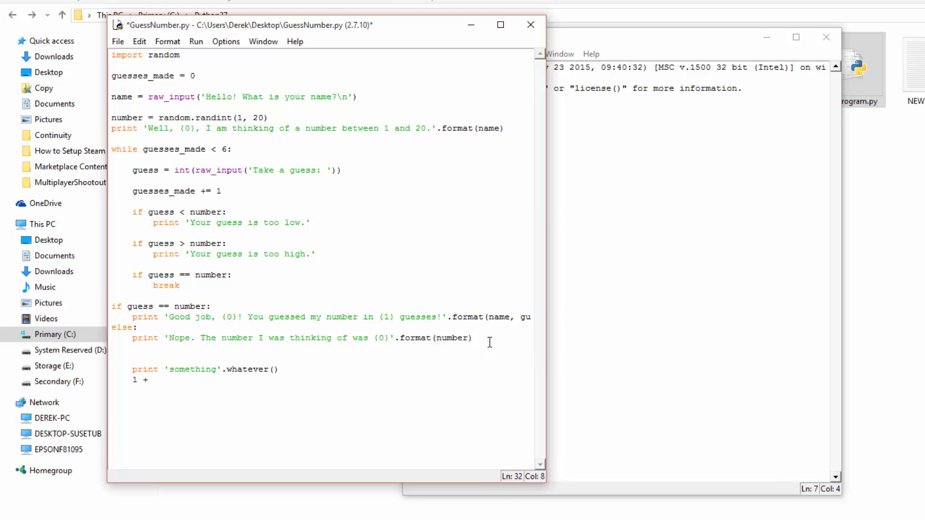
type("2 = x + y")
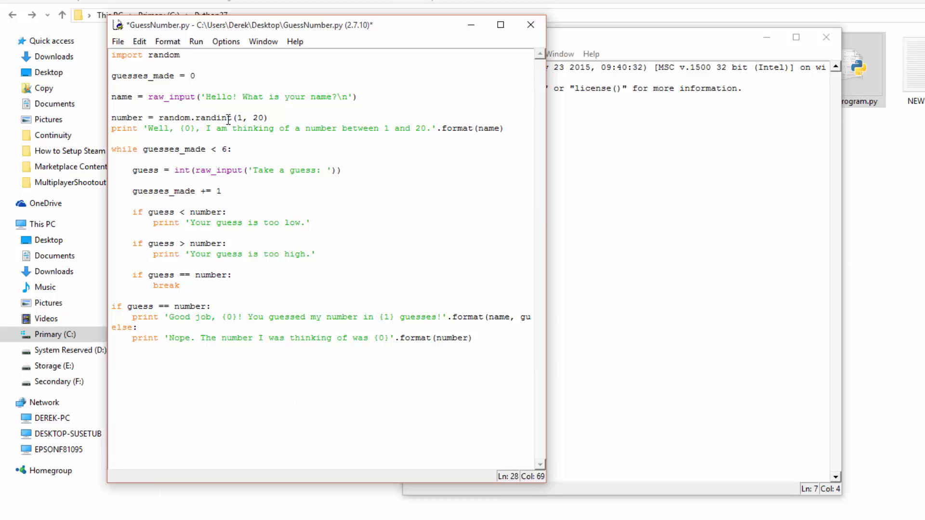
left_click(196, 41)
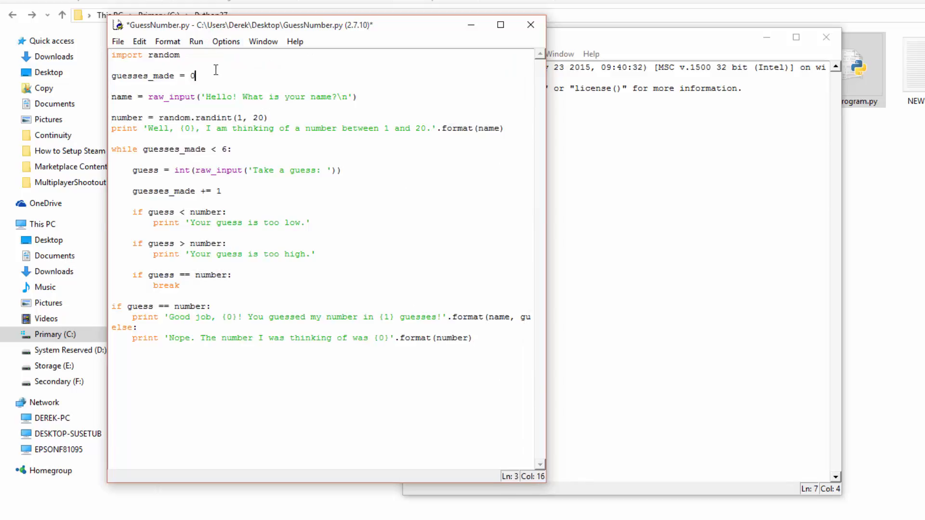
left_click(196, 41)
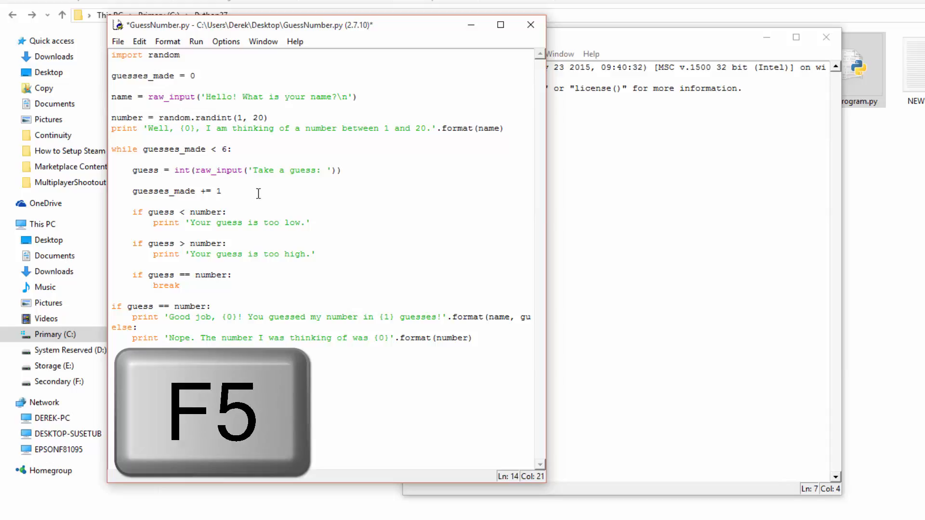
Step: Save and run GuessNumber.py, guess 1, 7 and 9, then evaluate 2 / 2
key("f5")
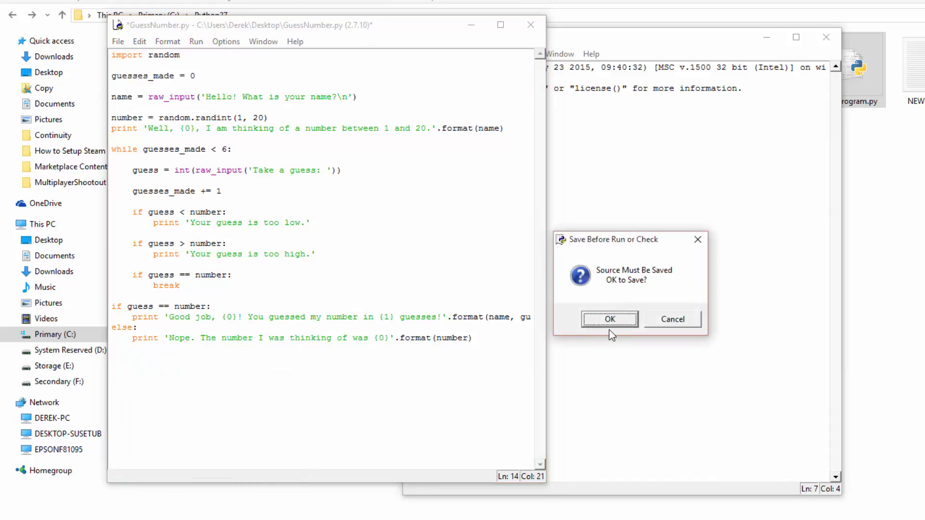
left_click(609, 319)
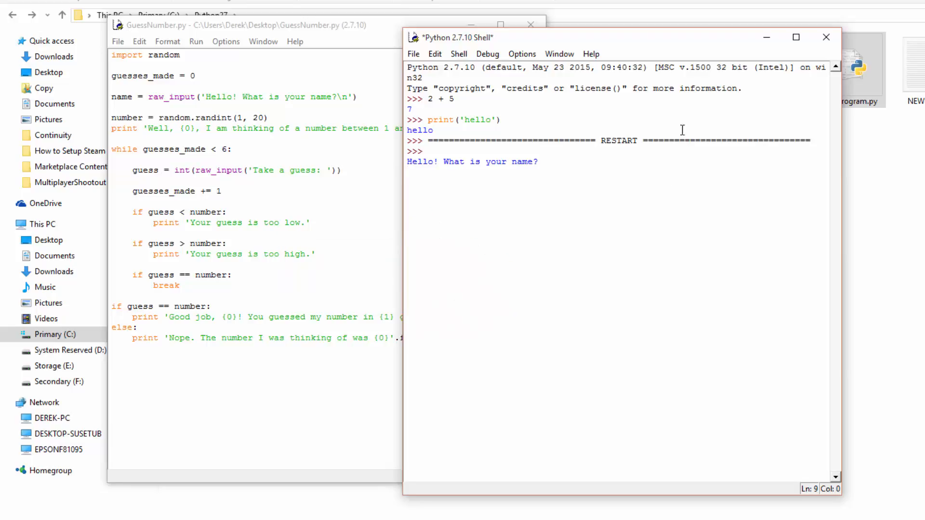
mouse_move(494, 198)
type("nsomnia")
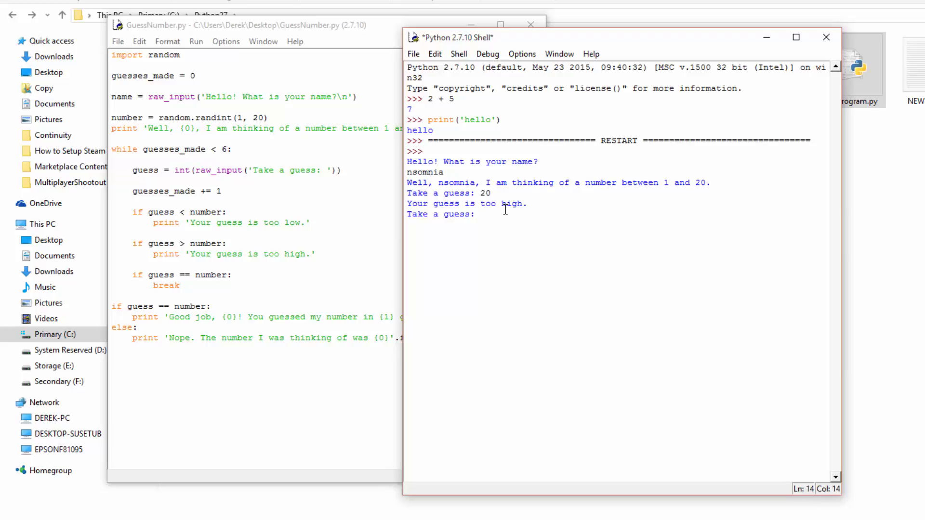
type("1")
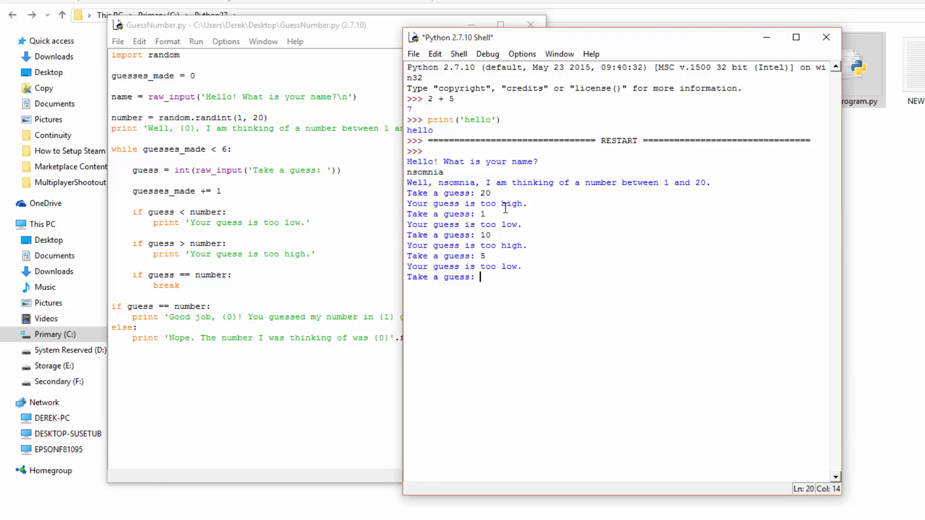
type("7")
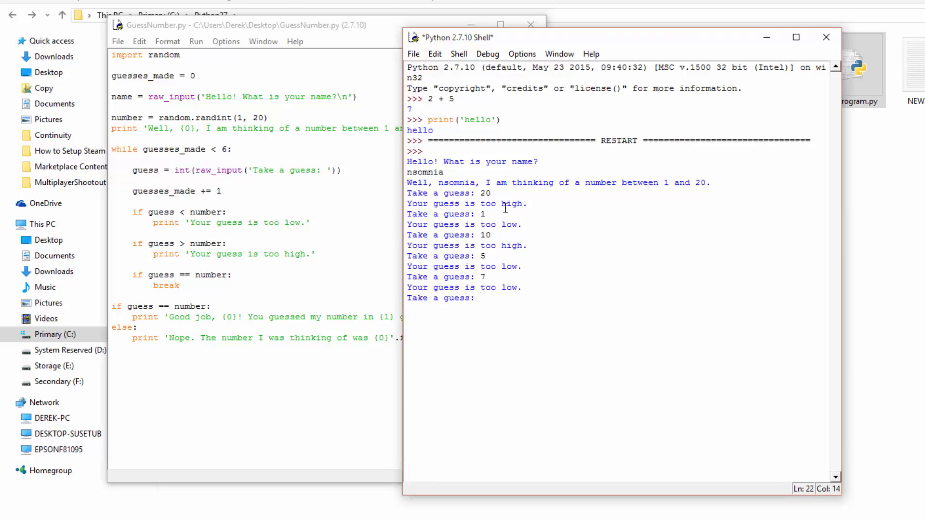
type("9")
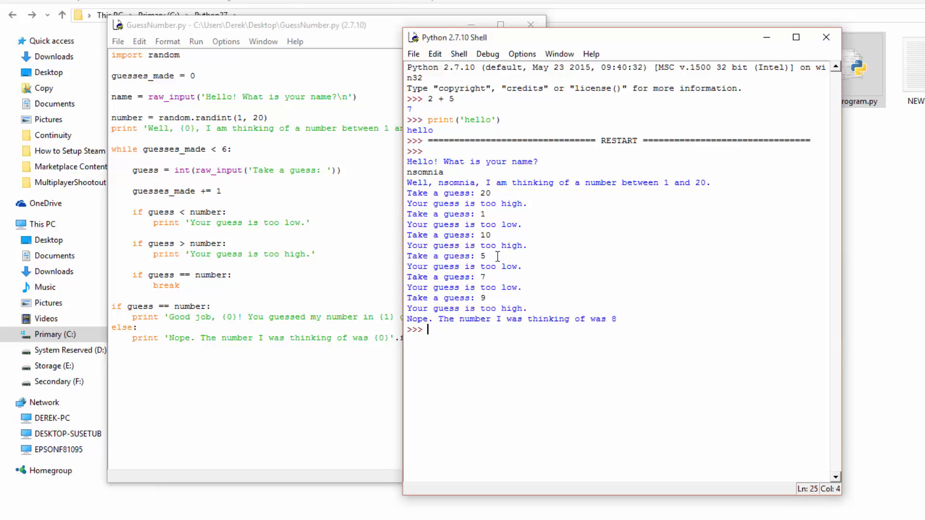
mouse_move(798, 53)
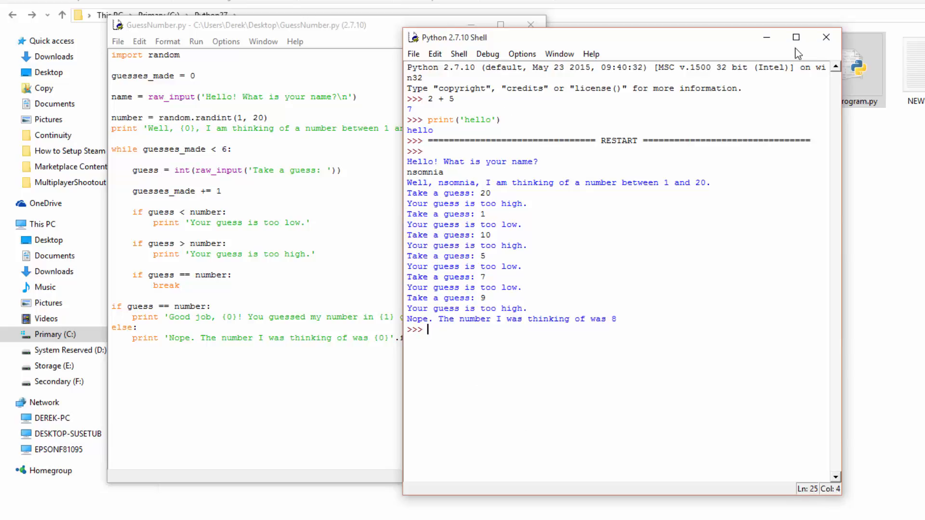
mouse_move(809, 341)
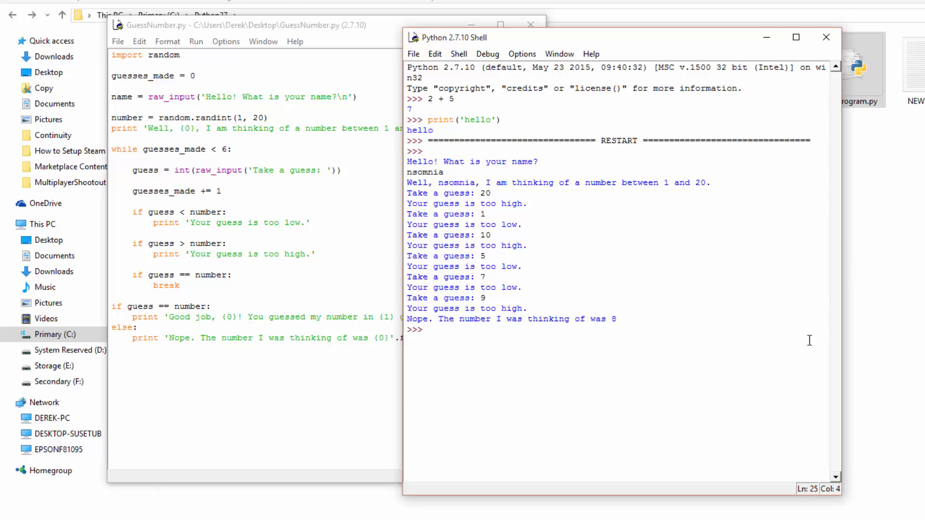
mouse_move(589, 415)
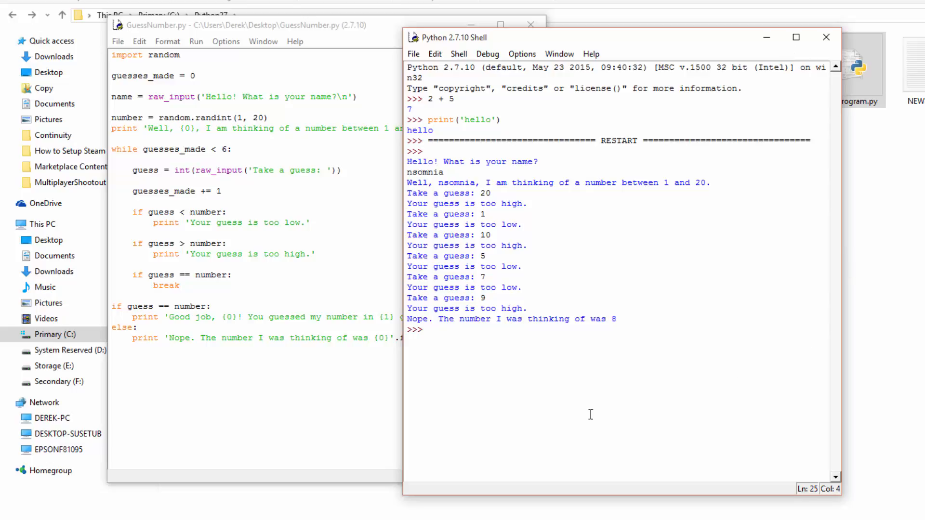
type("2 / 2")
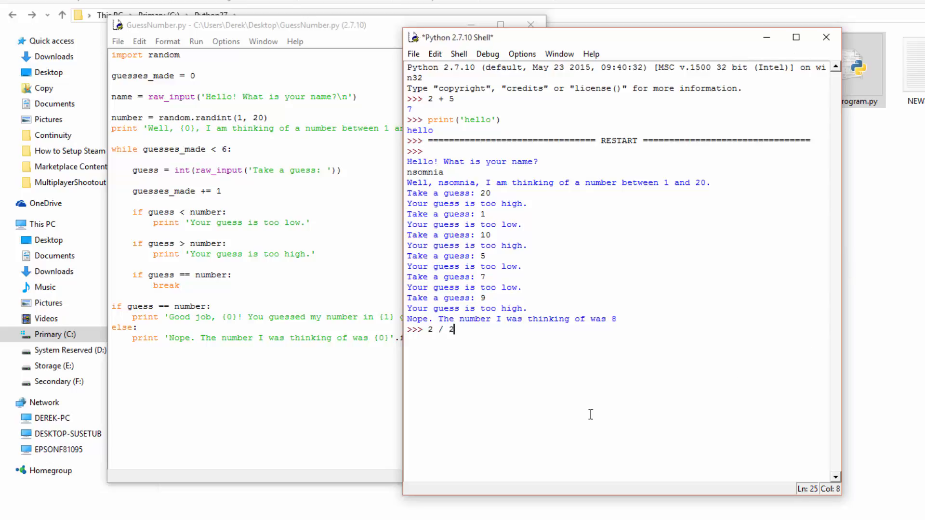
key("enter")
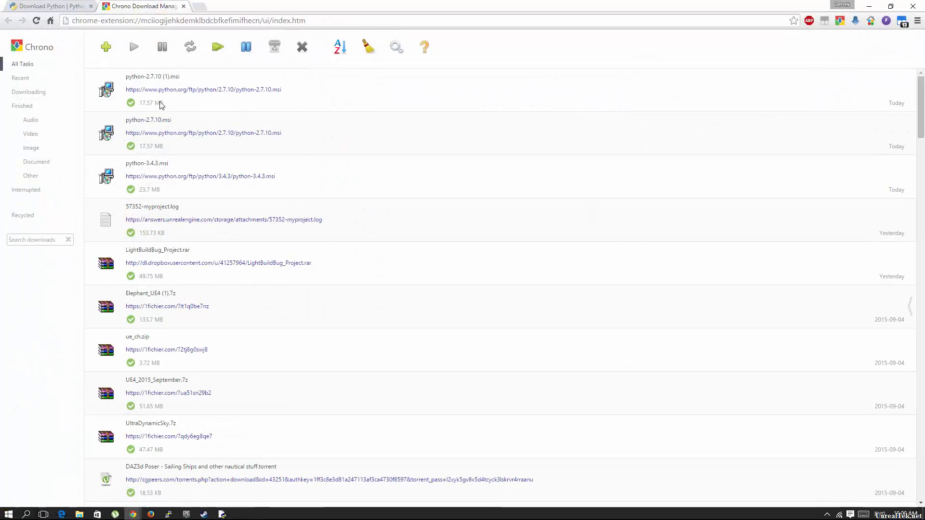
Step: Search Google for notepad++ and reach the Notepad++ 6.8.3 download page
left_click(177, 20)
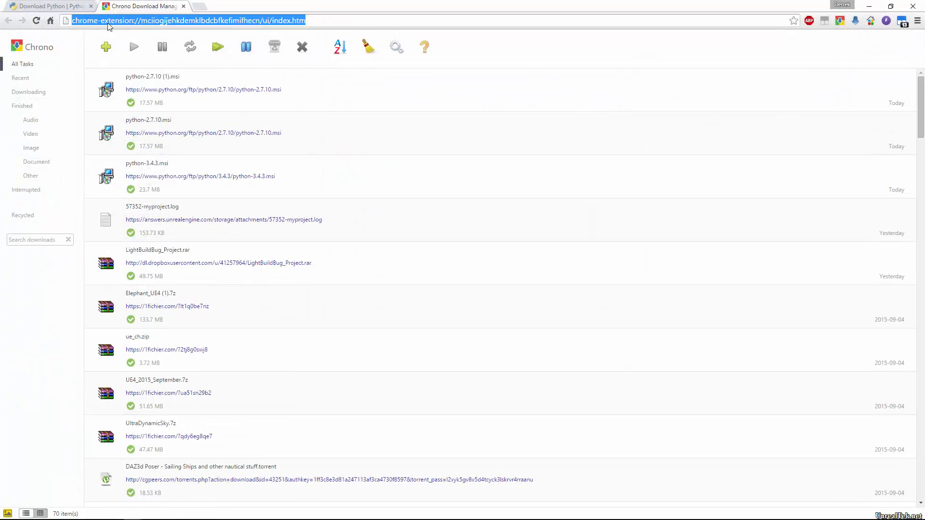
left_click(142, 5)
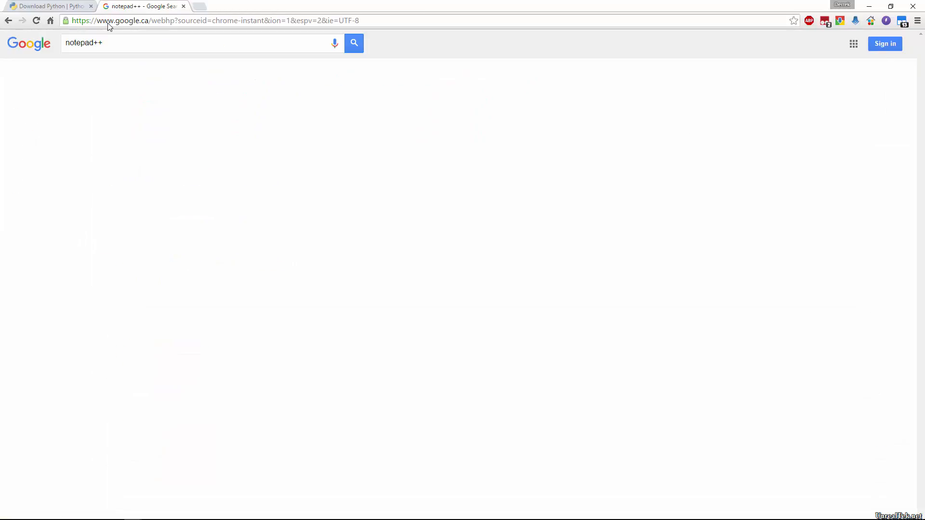
left_click(353, 42)
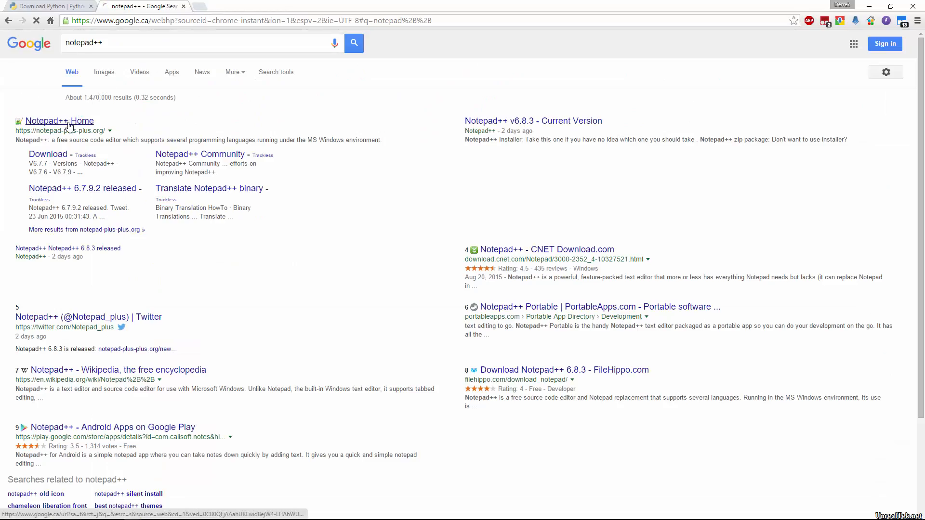
left_click(59, 120)
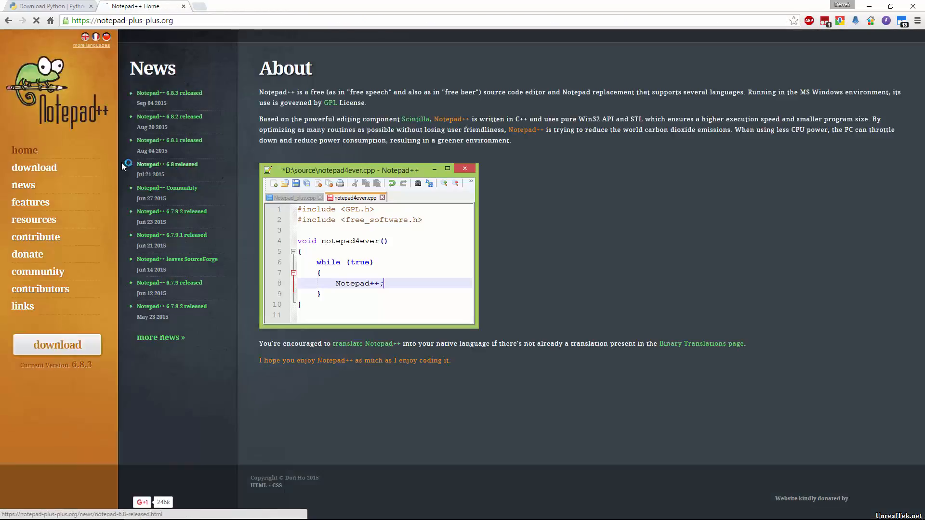
left_click(34, 168)
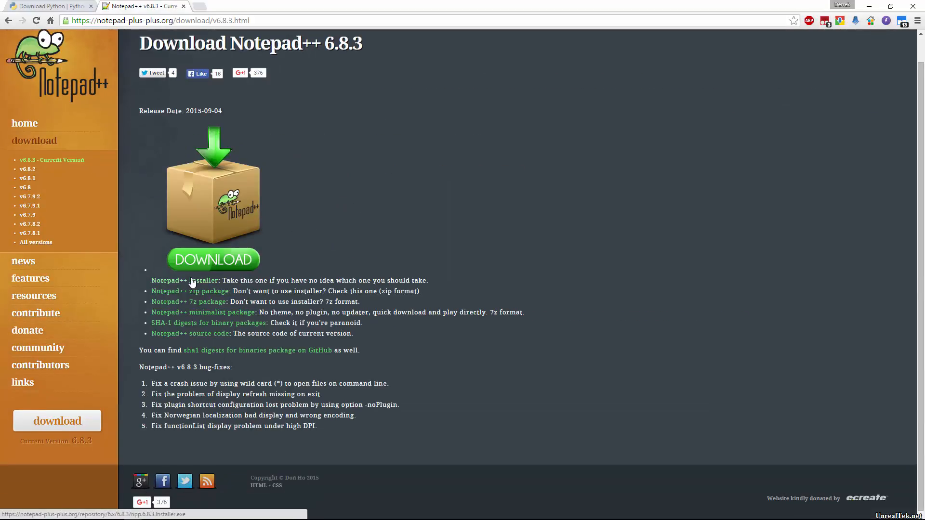
mouse_move(404, 255)
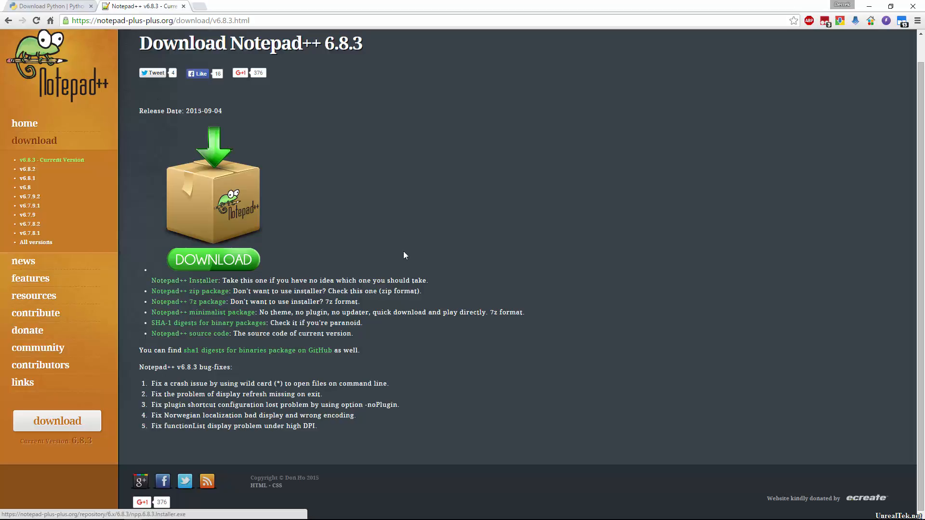
mouse_move(468, 206)
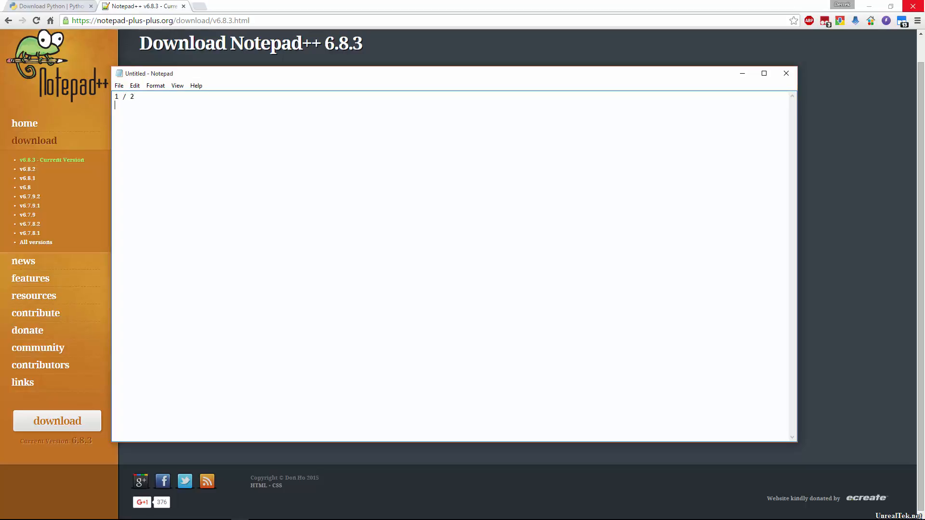
Step: Add the line x = 1 + 2 in Notepad and close the untitled window
type("x = 1 + 2")
type("print (\"hello there\")")
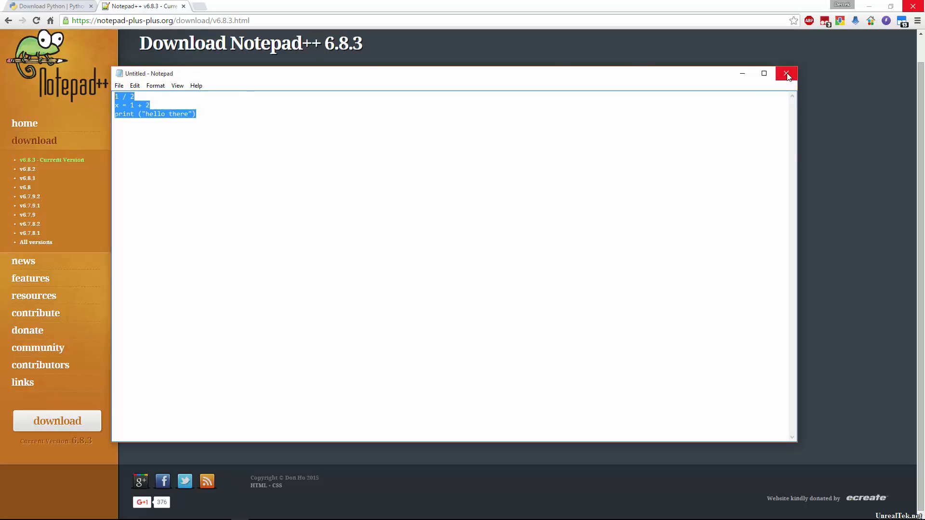
left_click(787, 73)
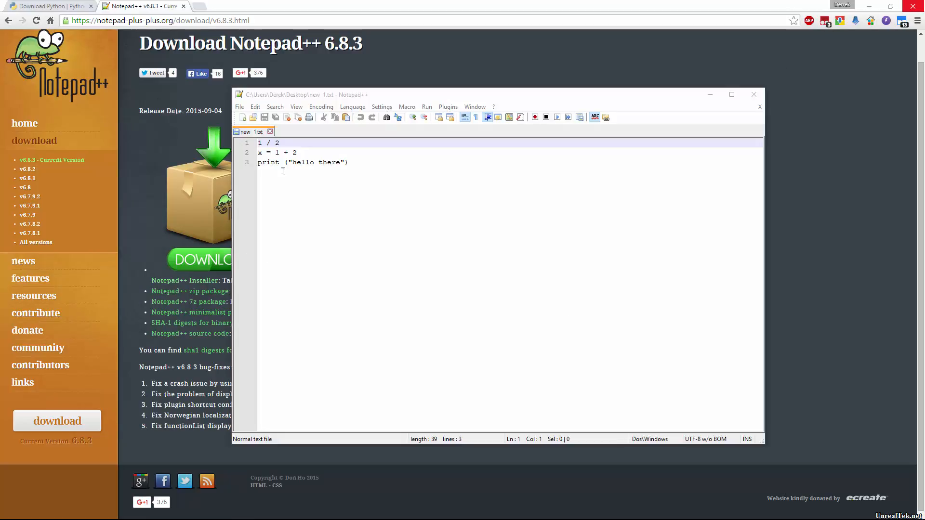
Step: Add a blank line below the code and set the document language to Python
left_click(296, 152)
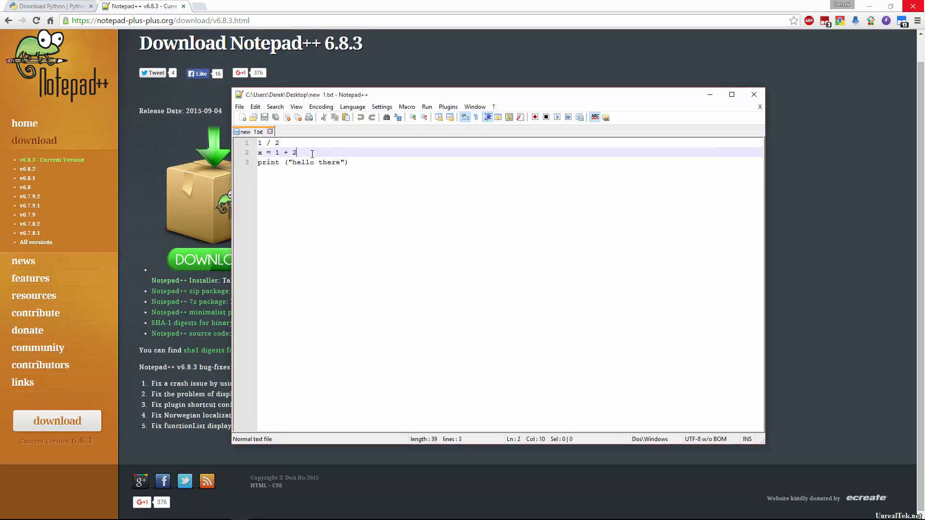
key("enter")
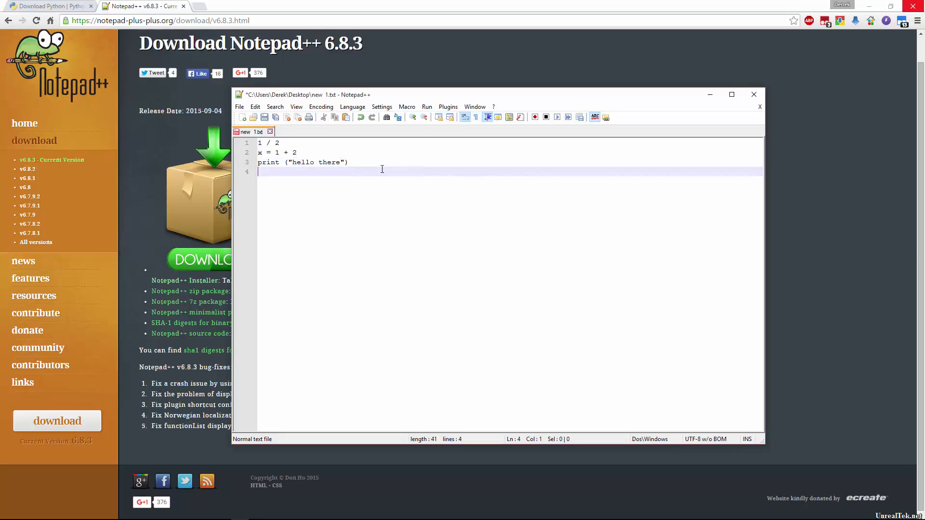
type("()")
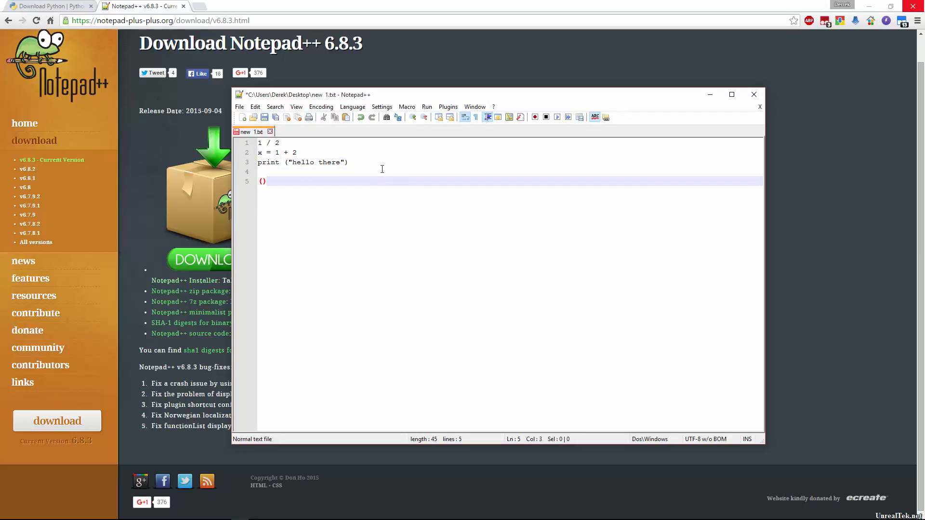
key("Backspace")
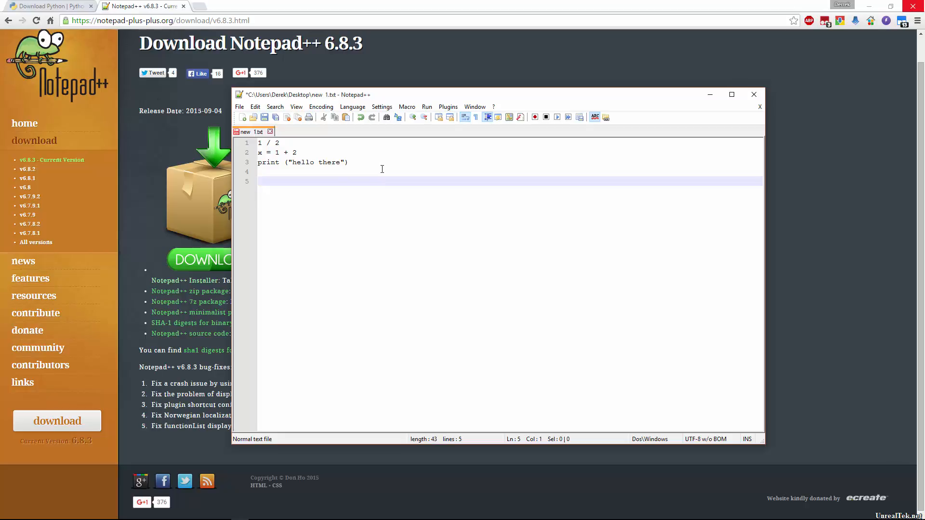
type("\"\"")
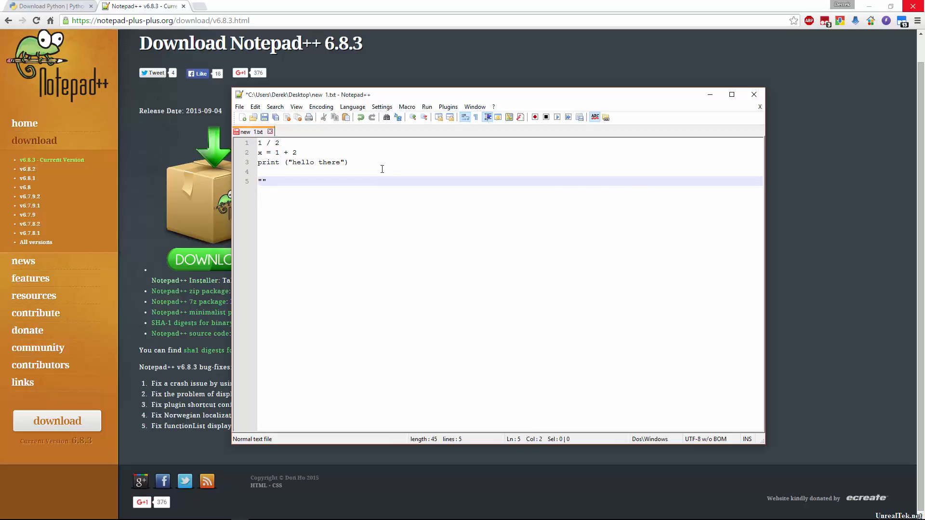
type("hello")
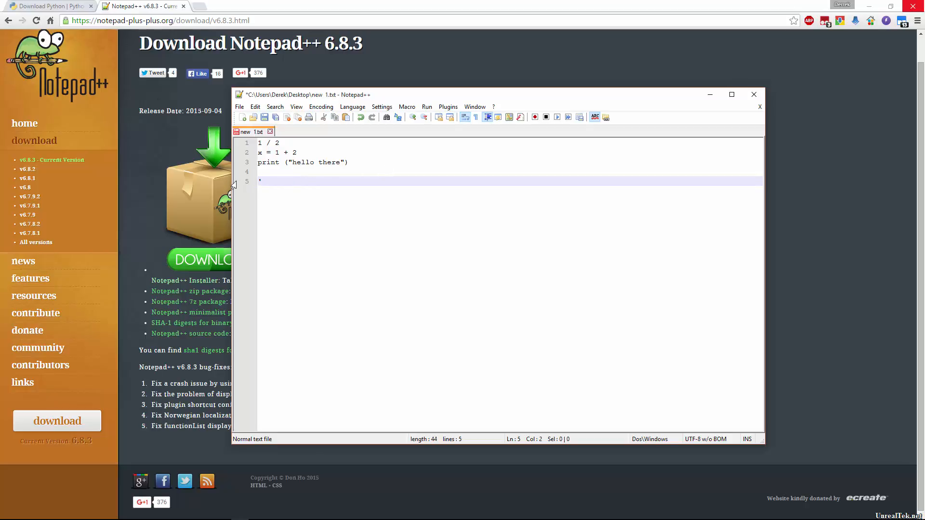
key("Backspace")
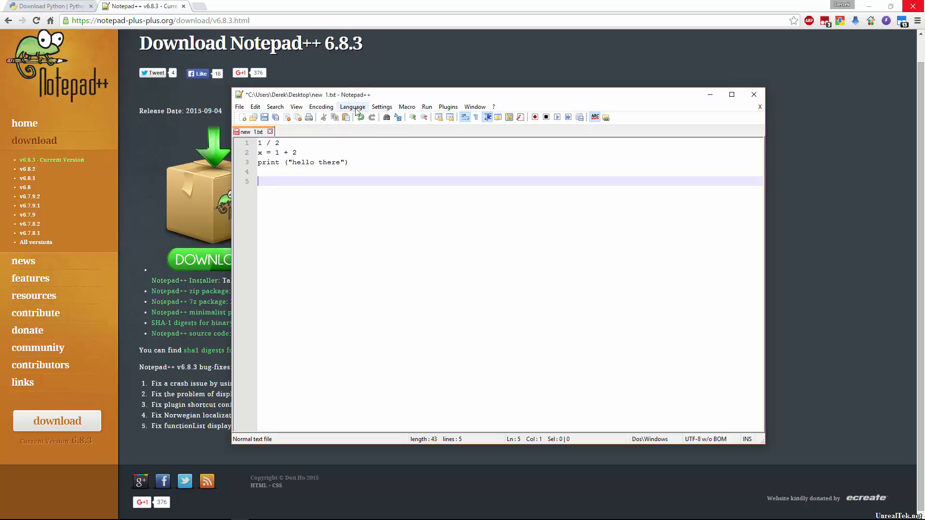
left_click(353, 107)
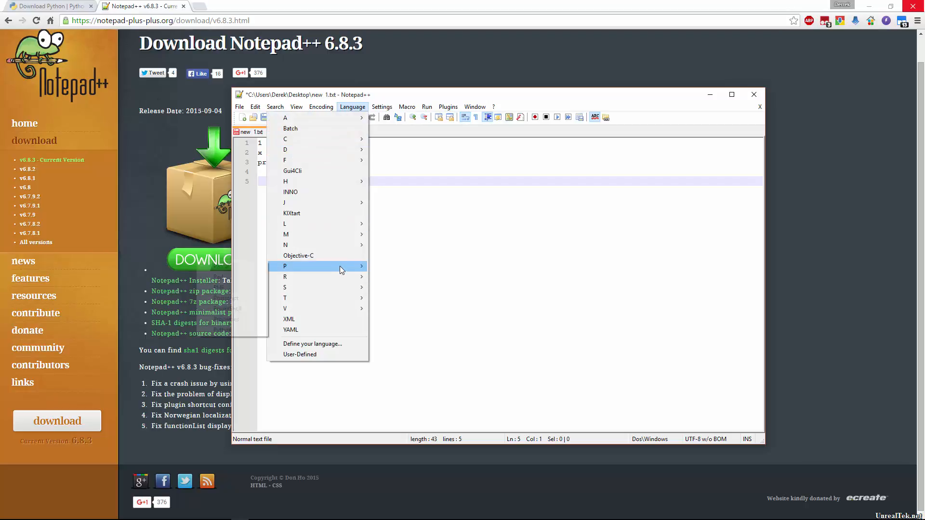
left_click(319, 266)
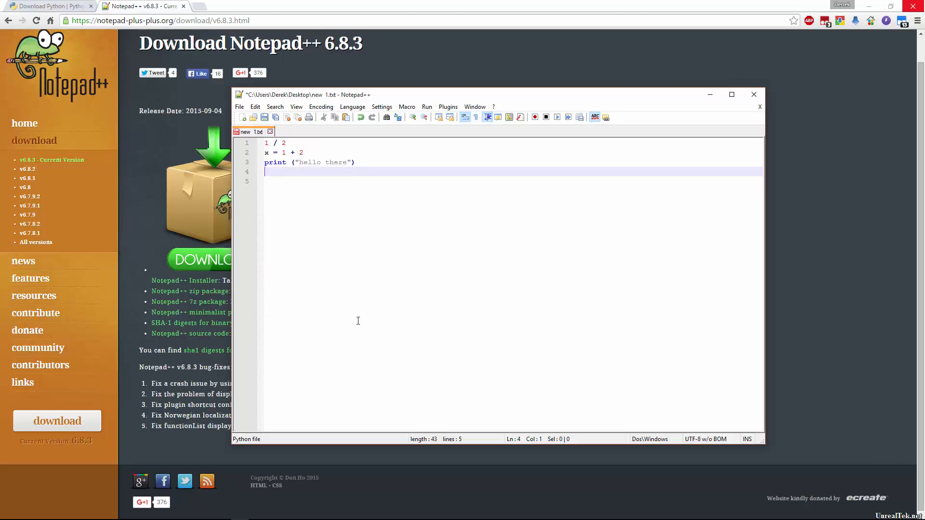
Step: Type a def myfunction: block containing an indented helloThere line
type("def myfunction:")
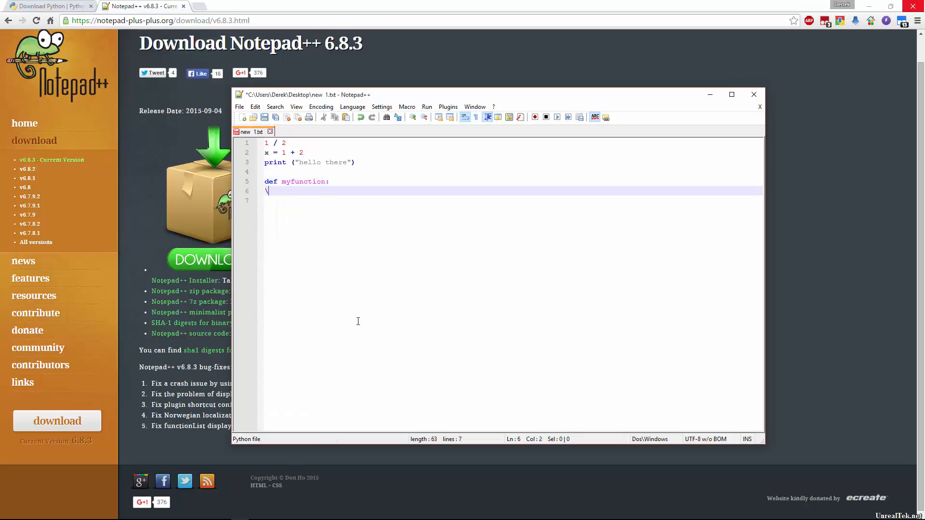
type("hello")
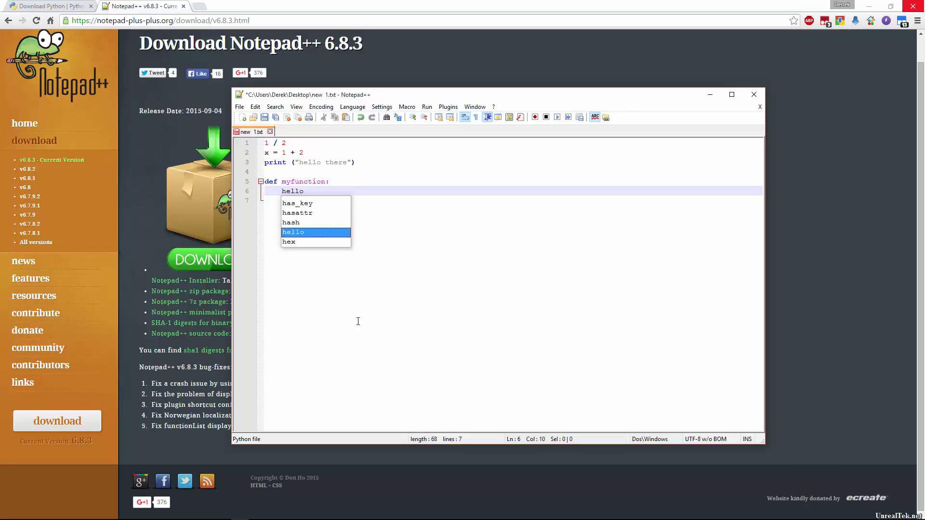
type("There")
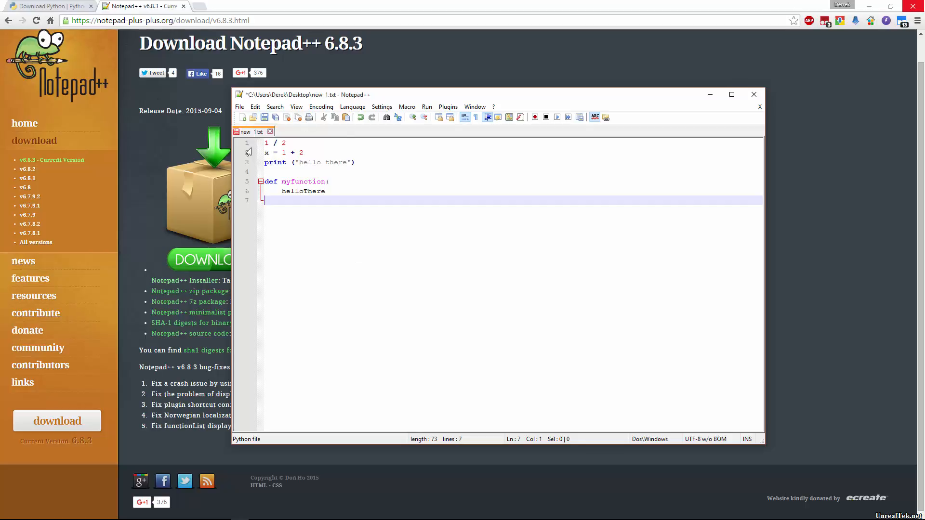
mouse_move(293, 188)
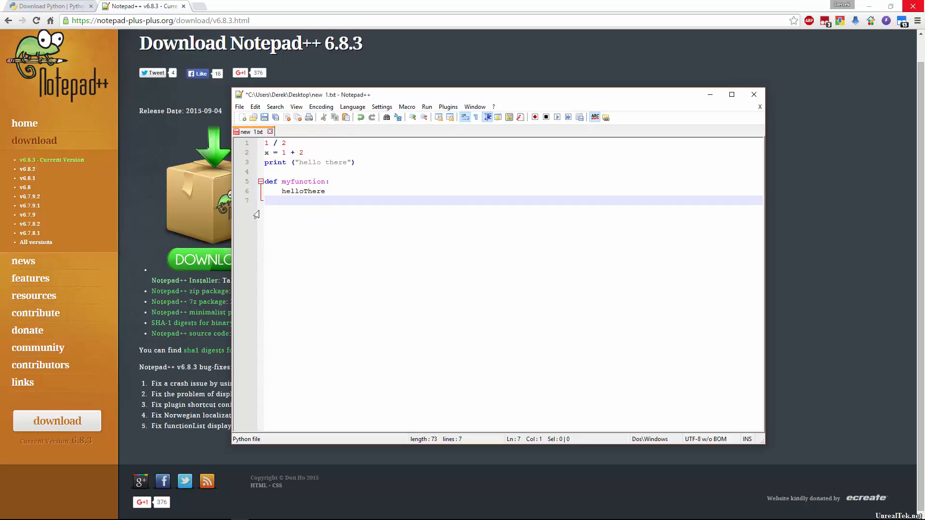
left_click(283, 143)
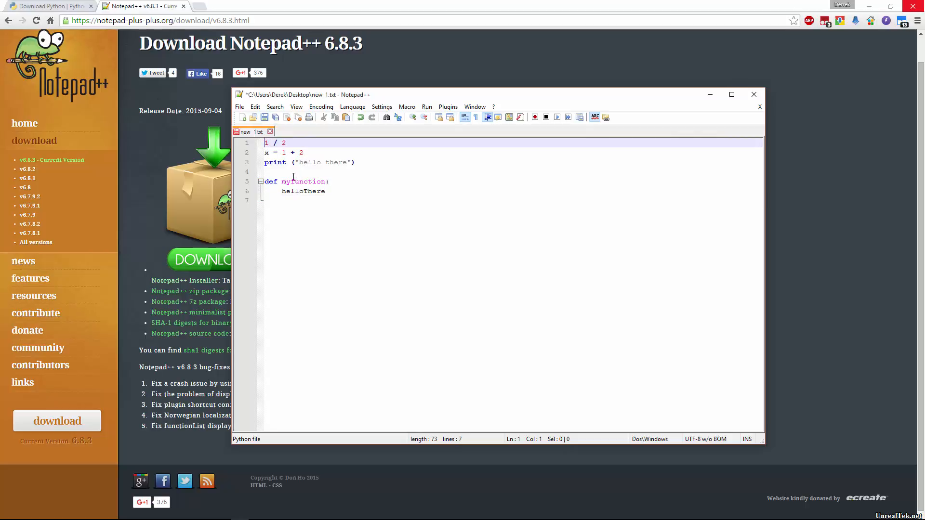
mouse_move(356, 200)
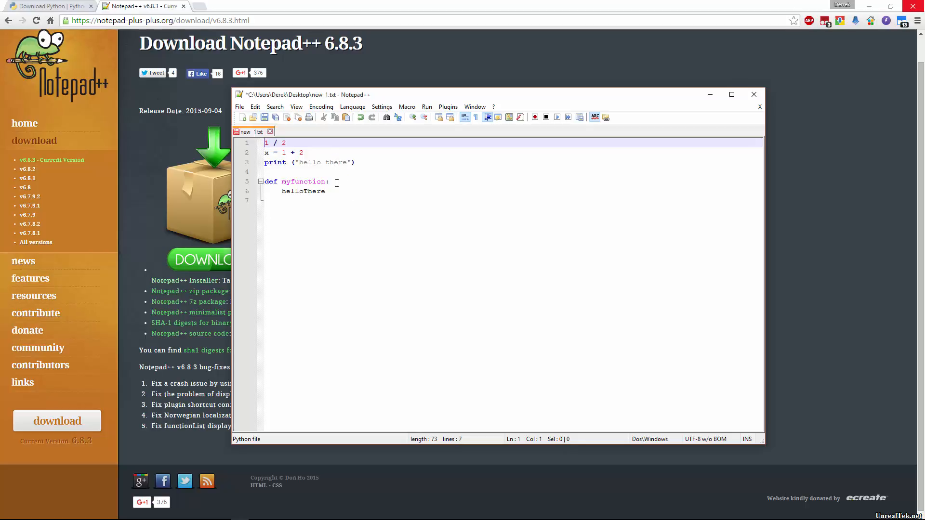
mouse_move(358, 182)
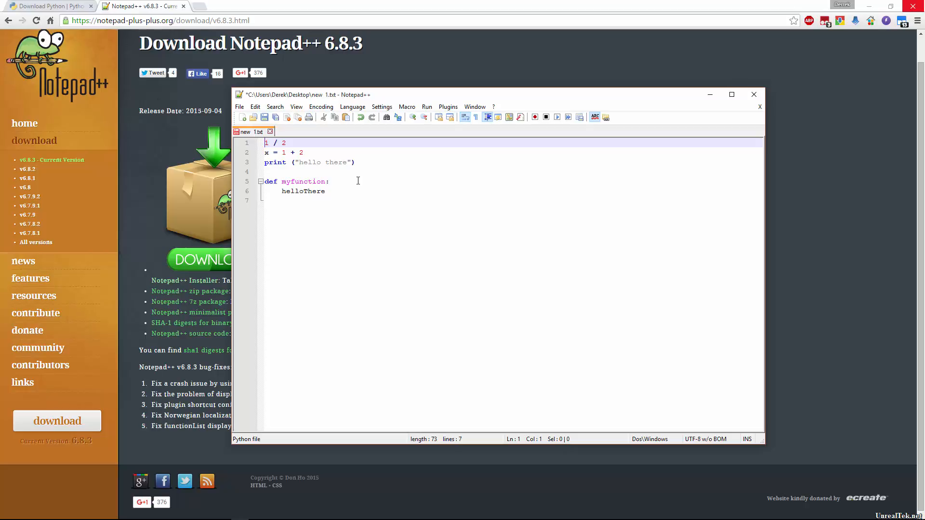
mouse_move(215, 105)
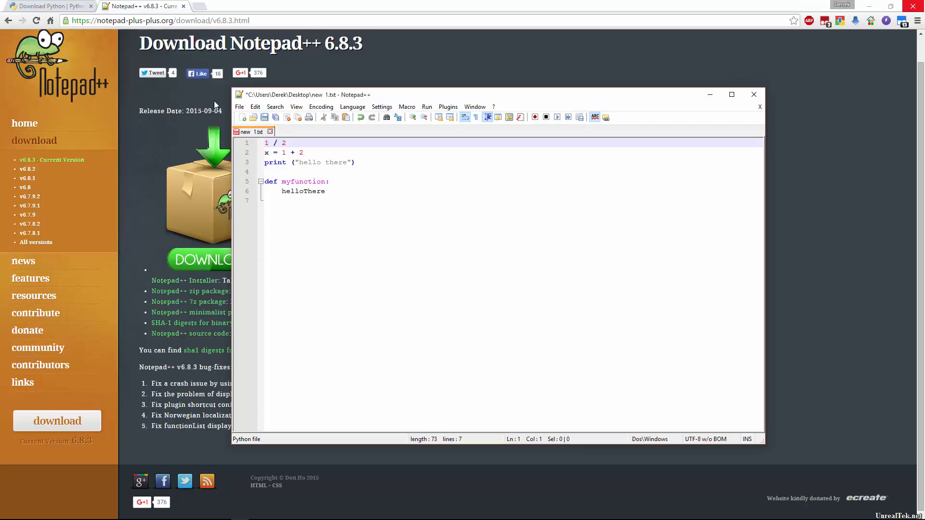
Step: Save the script on the Desktop as example.py with the Python file type
key("ctrl+alt+s")
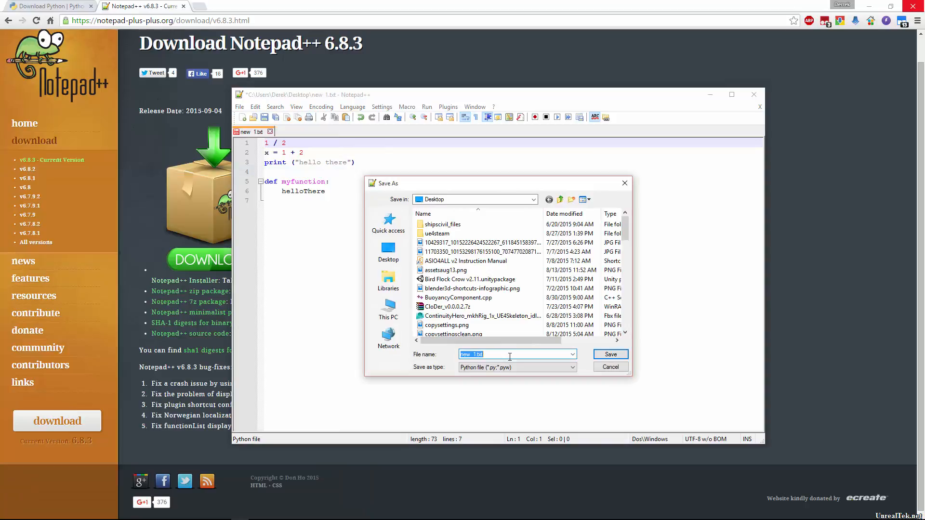
type("example.py")
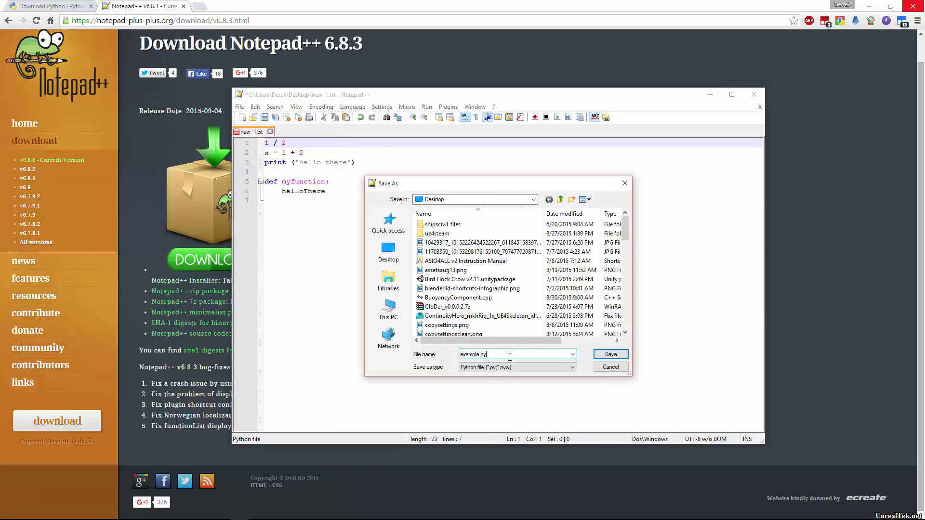
left_click(516, 367)
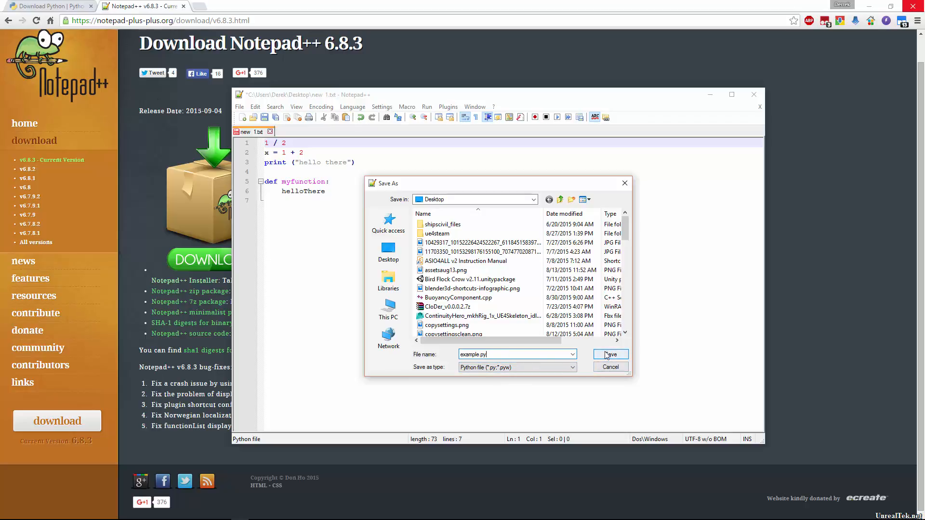
left_click(610, 354)
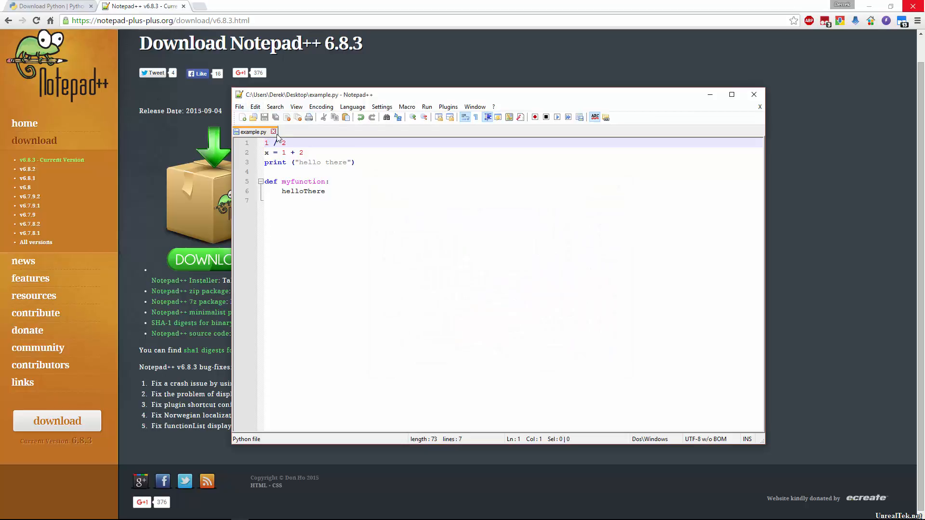
left_click(240, 107)
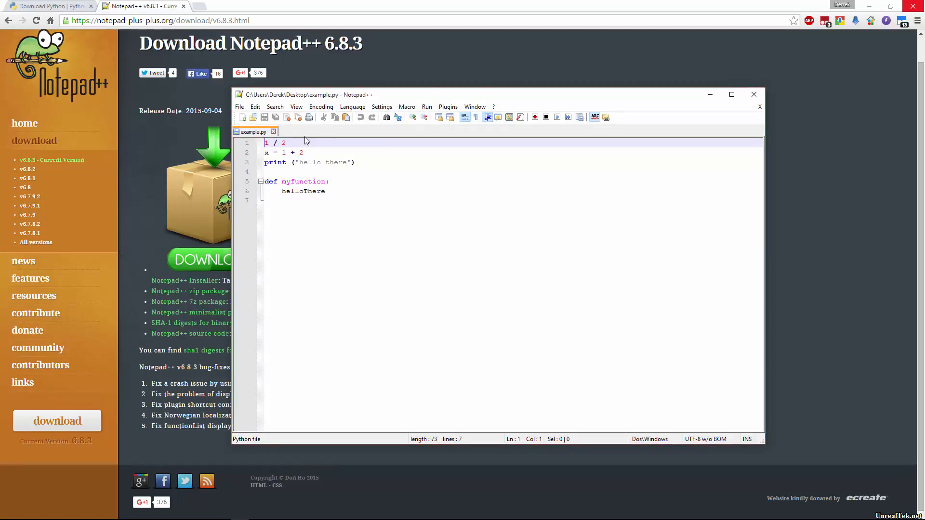
mouse_move(328, 165)
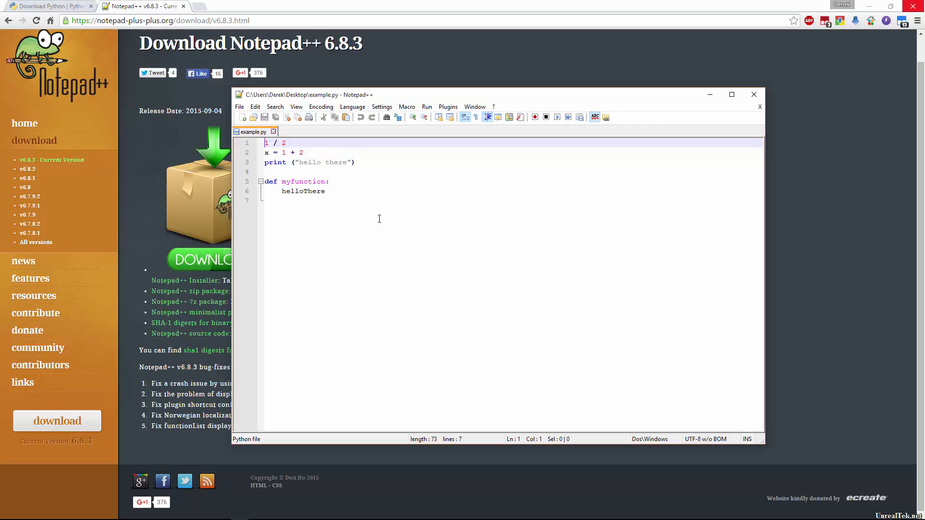
mouse_move(474, 266)
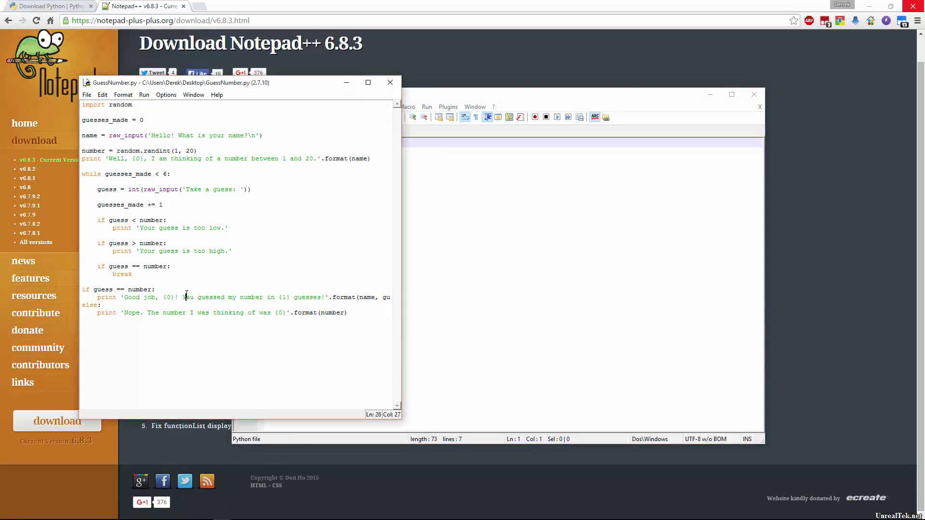
mouse_move(460, 219)
type("if guess < numbe")
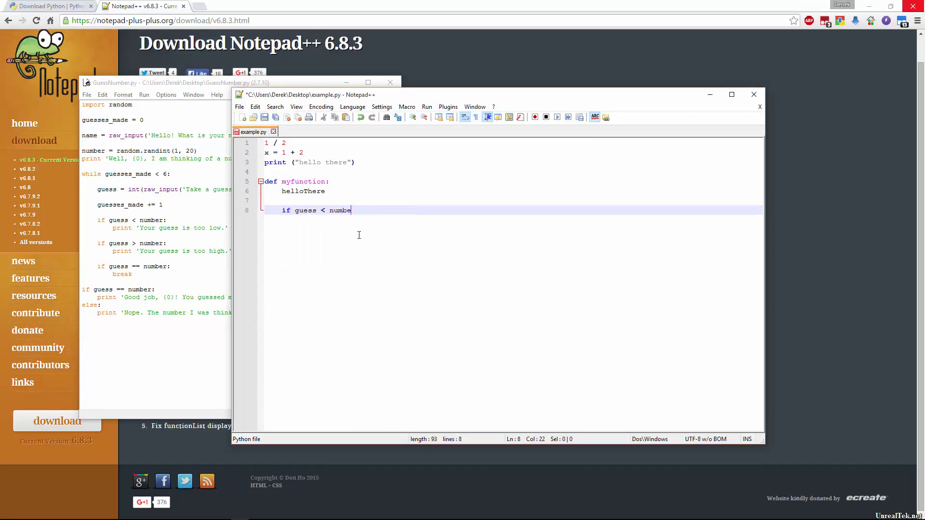
Step: Type the line if guess < number beneath helloThere in example.py
type("r")
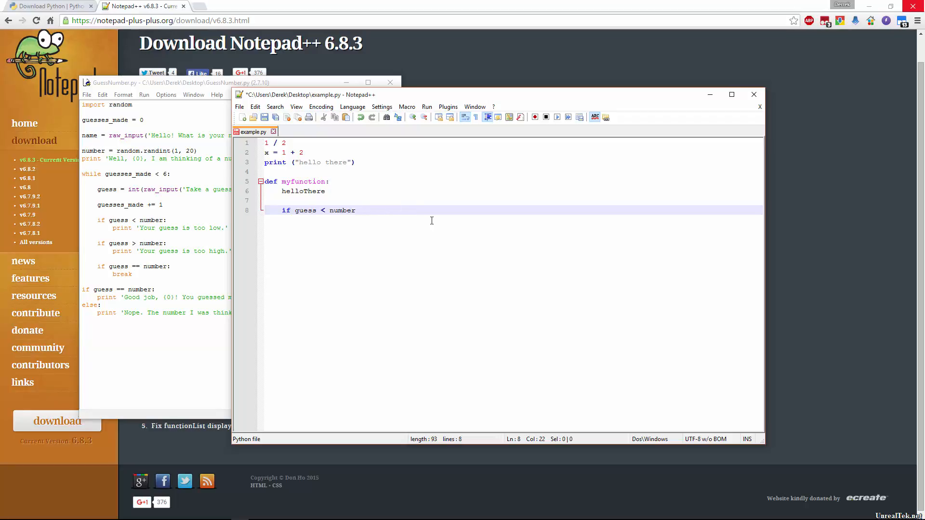
mouse_move(476, 214)
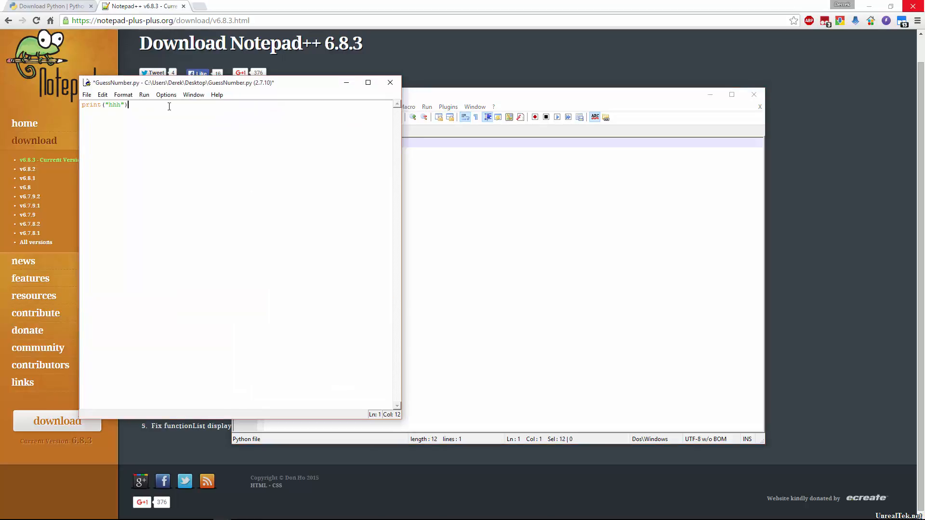
Step: Run GuessNumber.py with Run Module, confirm saving, and view hhh in the shell
left_click(144, 95)
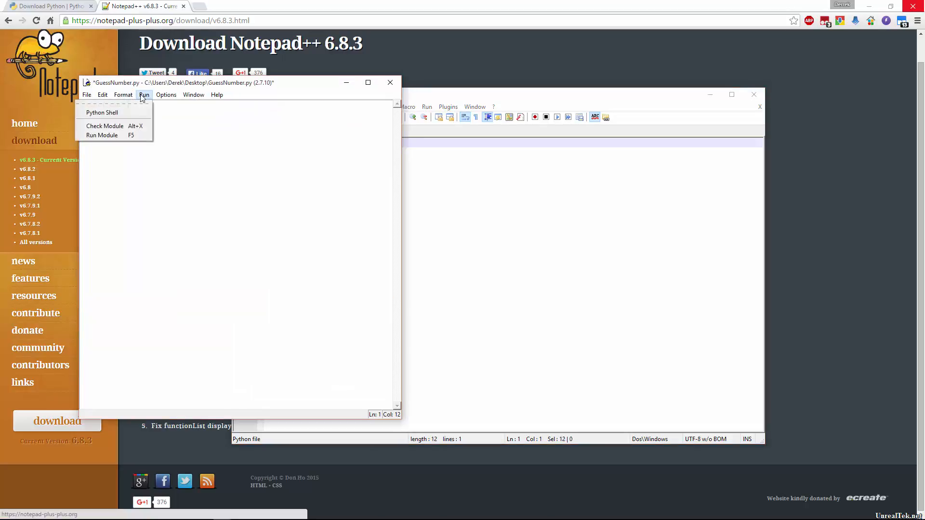
left_click(102, 135)
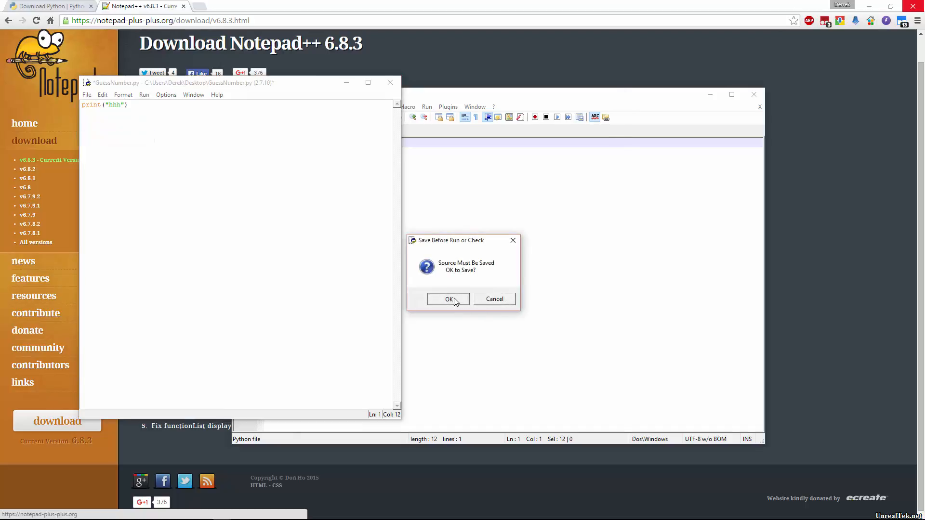
left_click(449, 299)
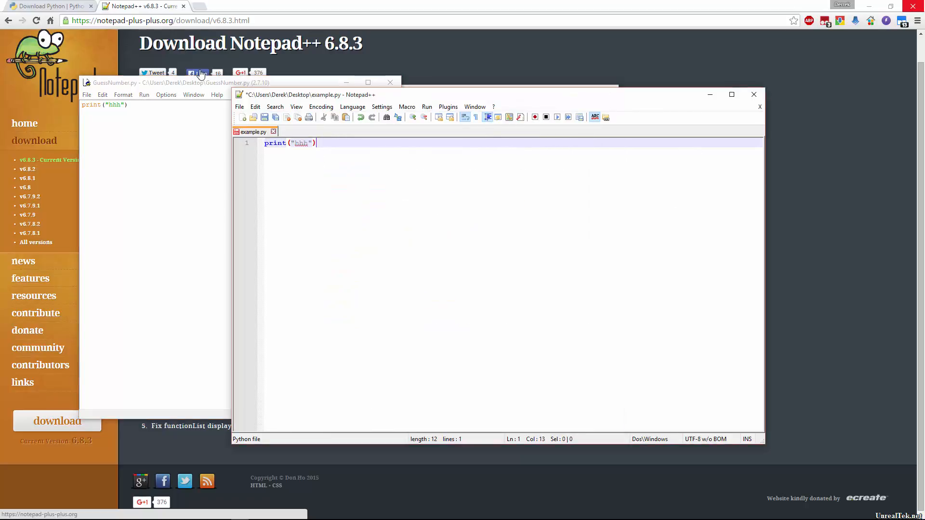
left_click(8, 513)
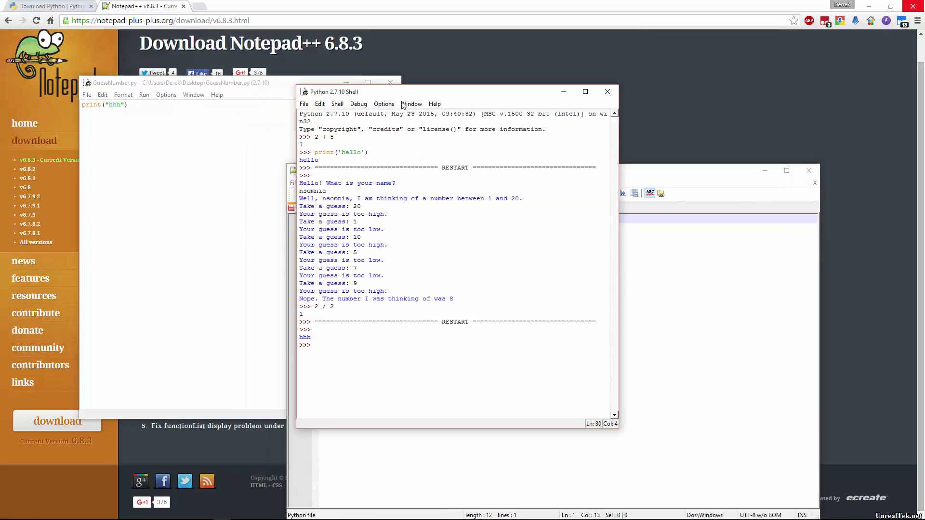
Step: Open IDLE's File > Open dialog and cancel it without opening anything
left_click(87, 95)
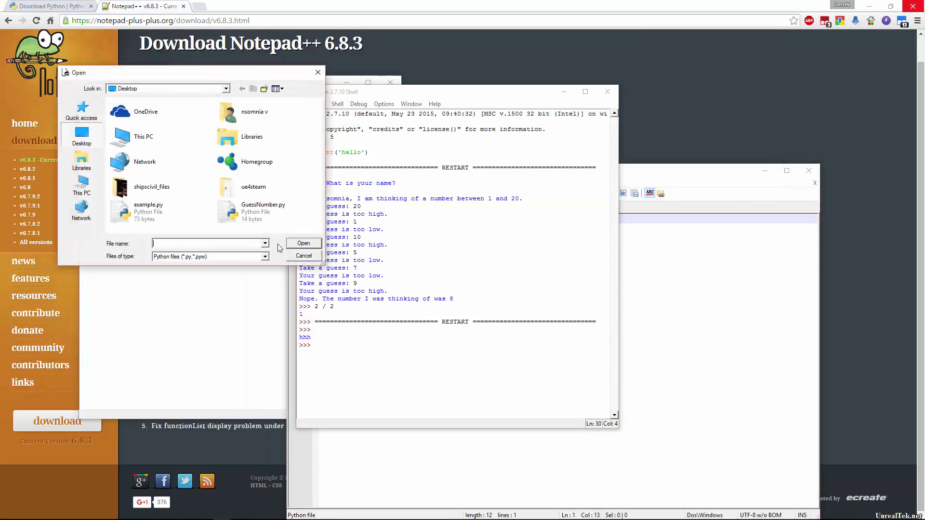
left_click(144, 95)
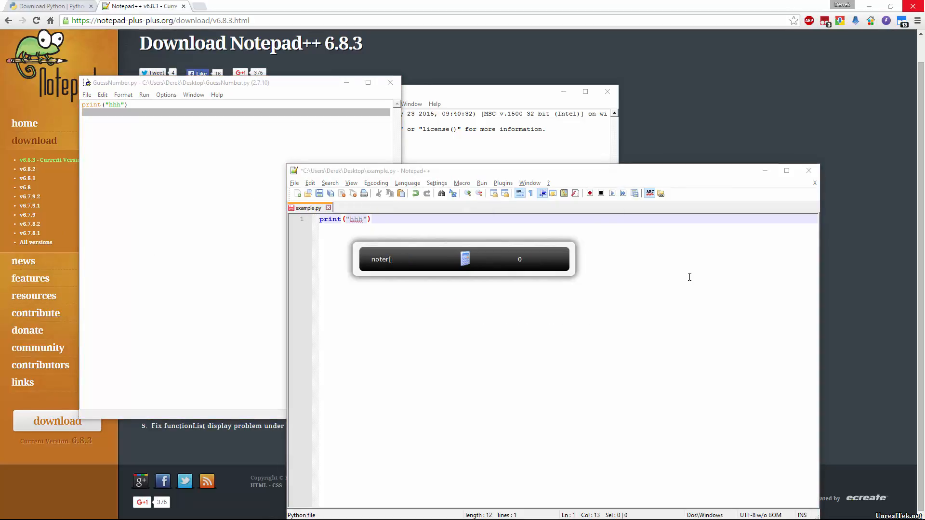
Step: Launch Notepad and name the new note sopmething.py in Save As, with All Files type
type("notepad")
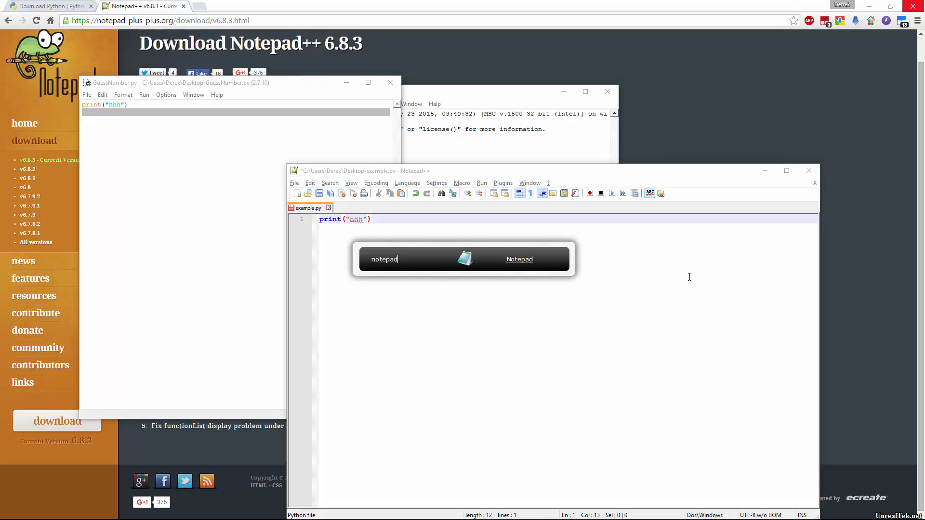
left_click(519, 258)
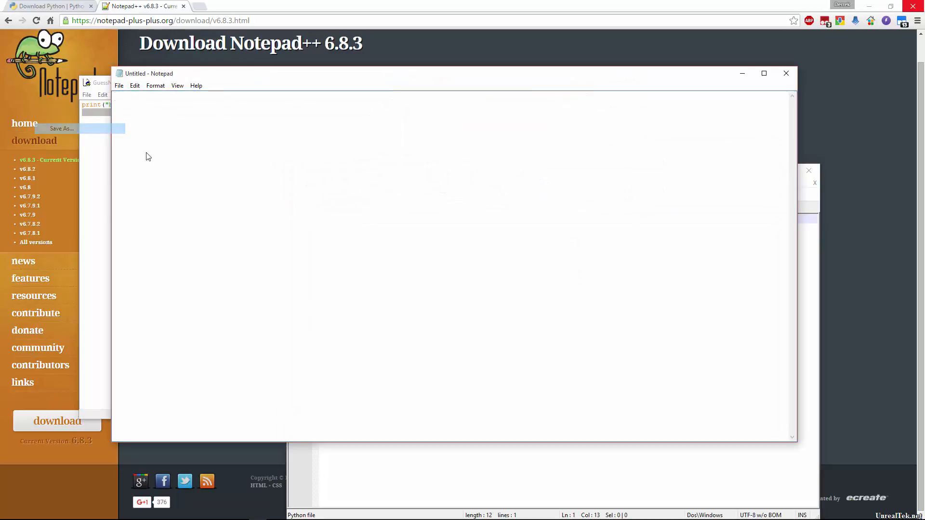
left_click(61, 129)
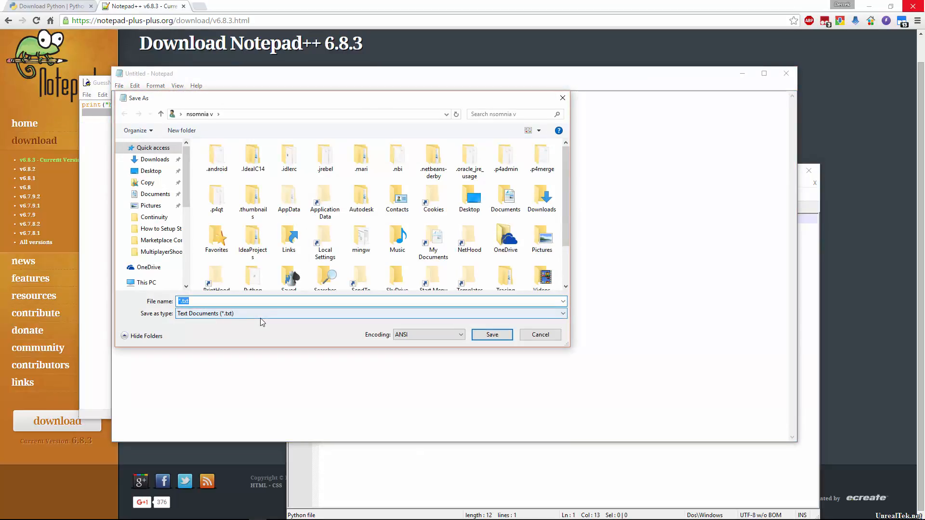
type("sopmething")
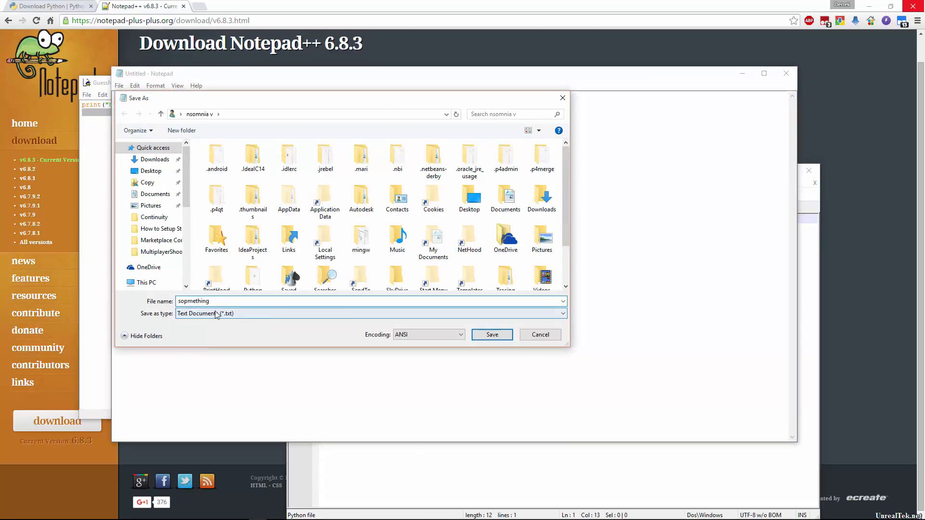
left_click(370, 313)
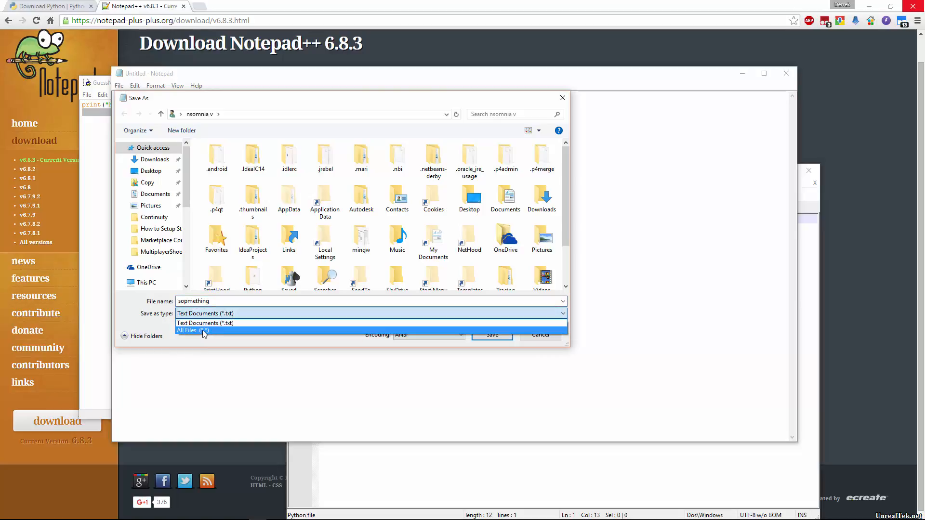
left_click(189, 329)
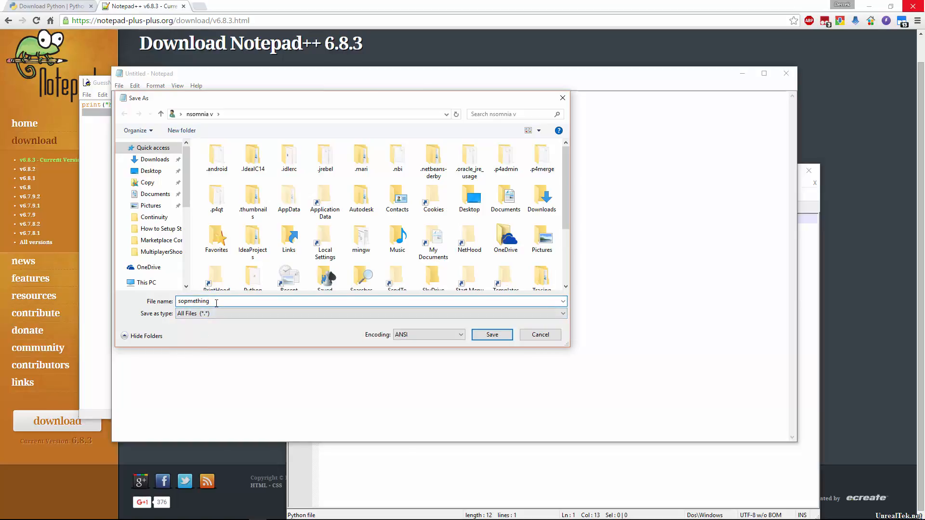
type(".py")
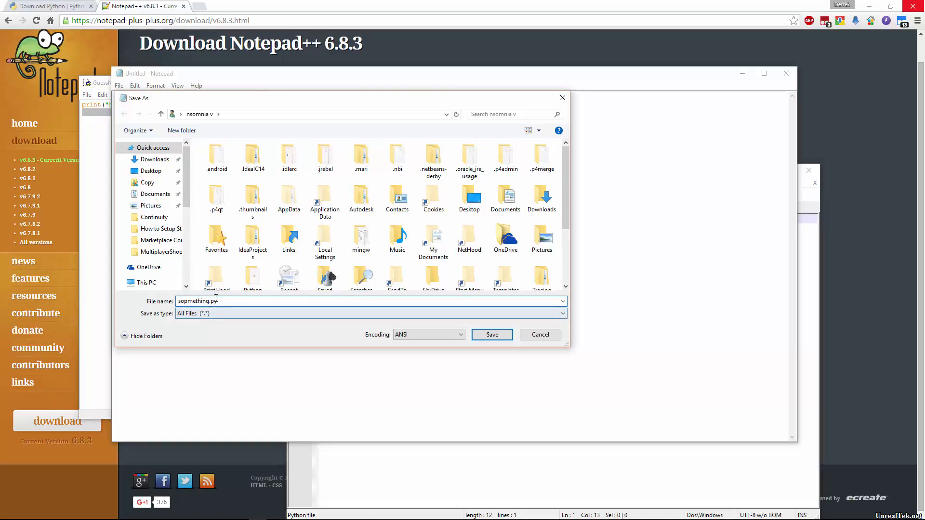
left_click(491, 335)
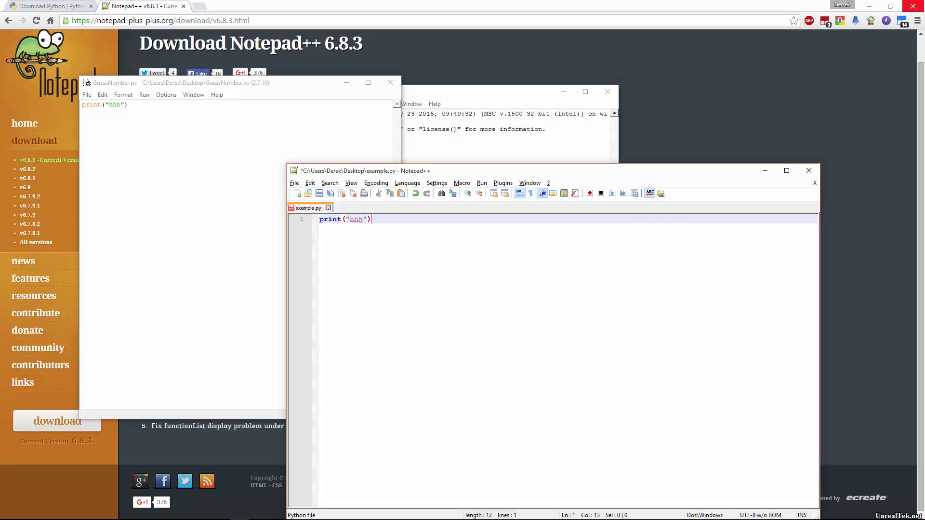
mouse_move(586, 291)
type("x")
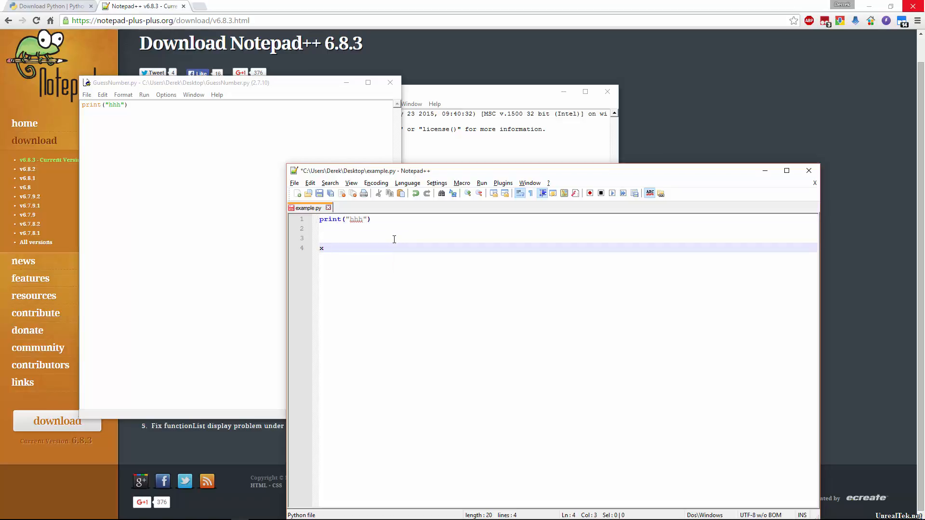
Step: Replace the stray x with x = 5; and myVariable = "Hello", then add an empty line
key("Backspace")
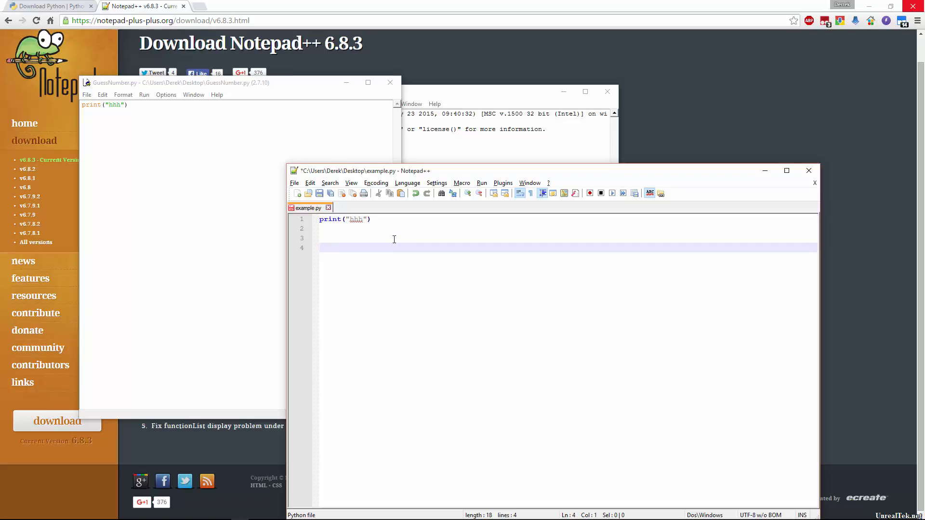
type("x = 5;")
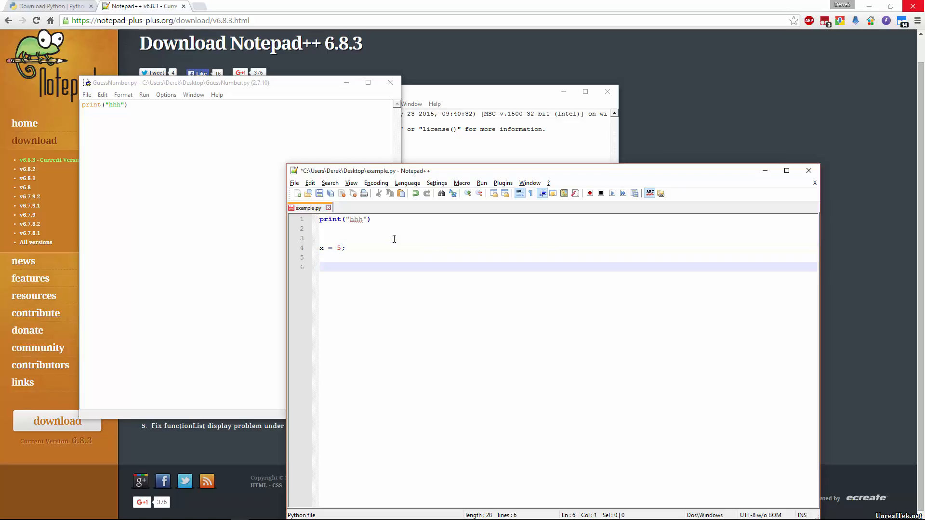
type("myVaria")
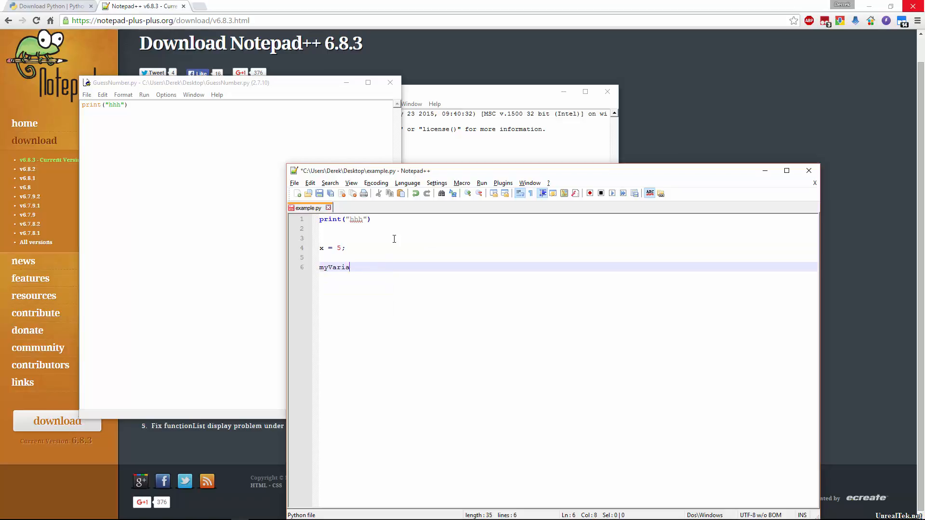
type("ble = \"Hello\"")
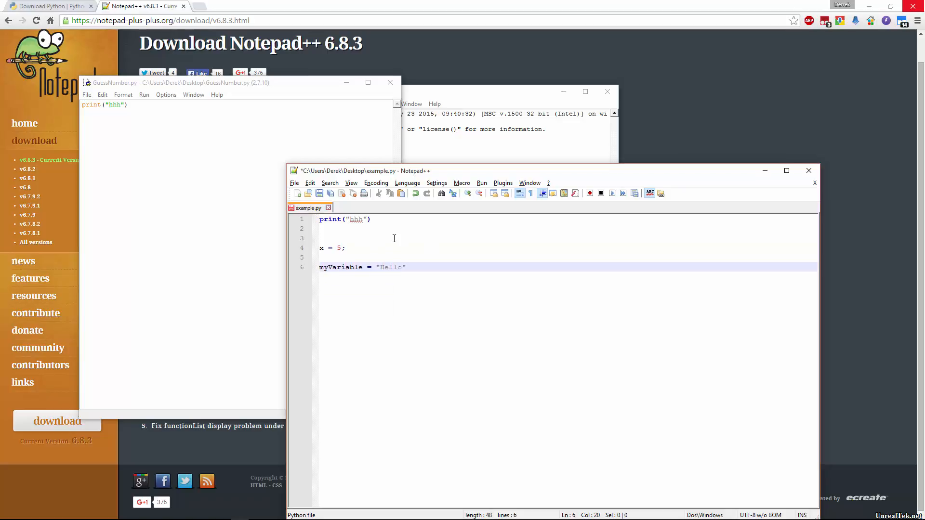
left_click(405, 266)
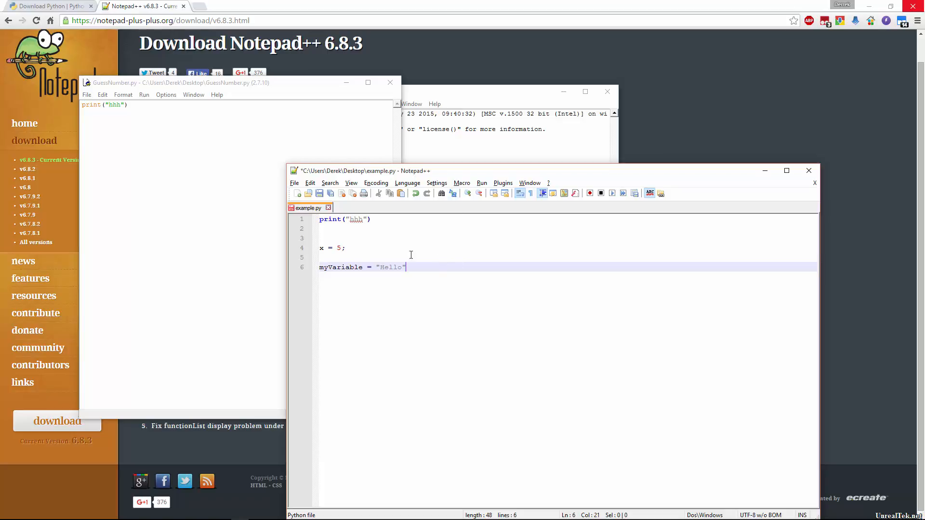
mouse_move(371, 260)
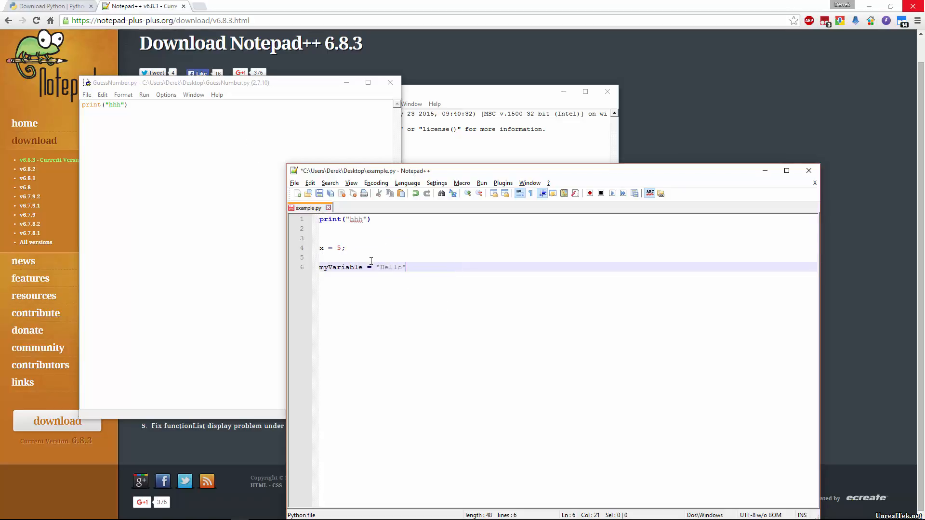
mouse_move(463, 277)
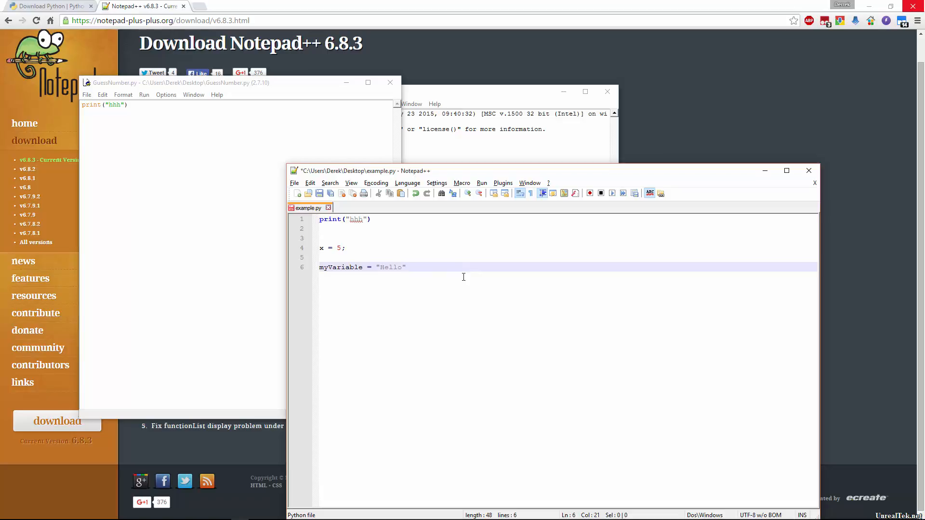
key("enter")
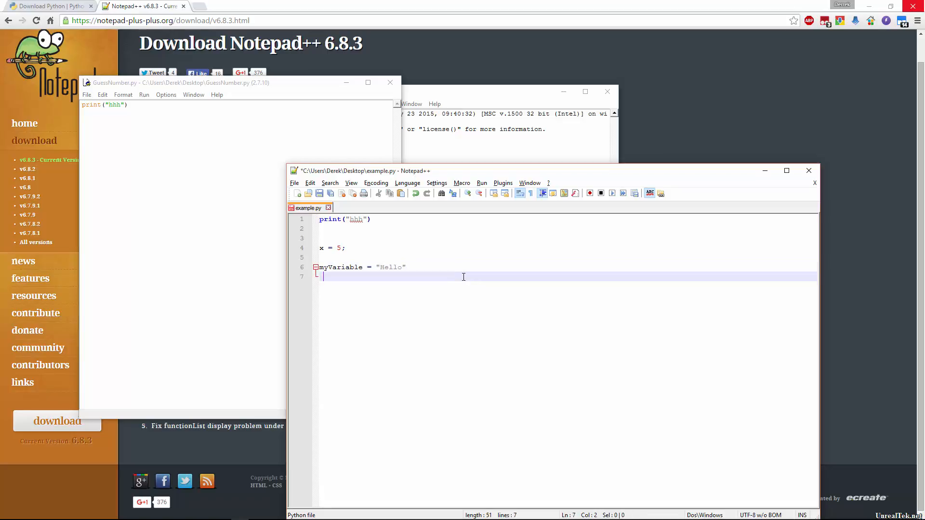